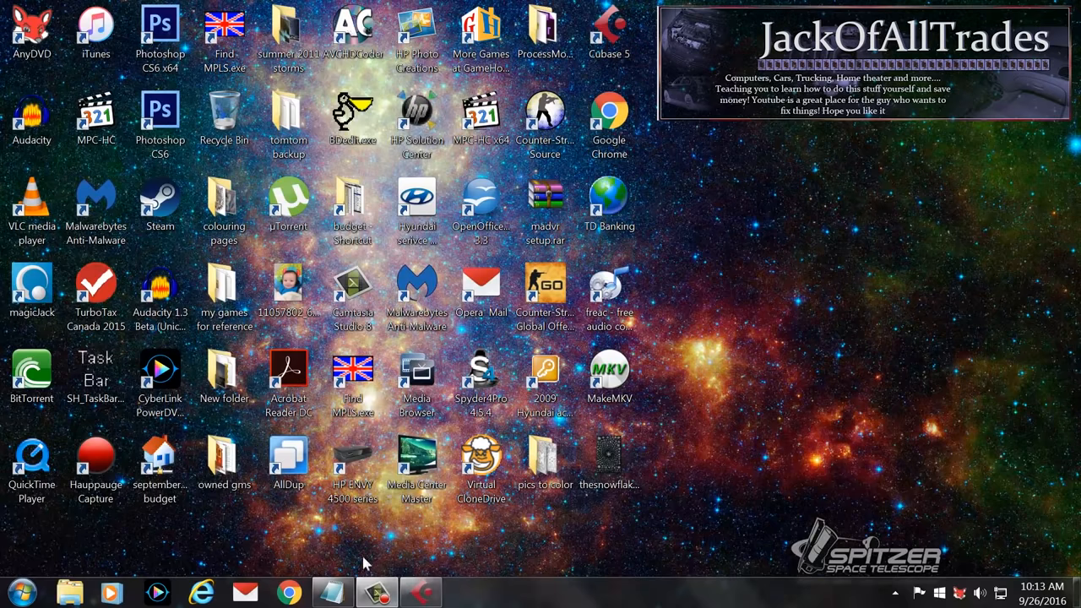
# - Search Google Images in Chrome for 'dts hd master audio' and select the address bar
pyautogui.click(287, 591)
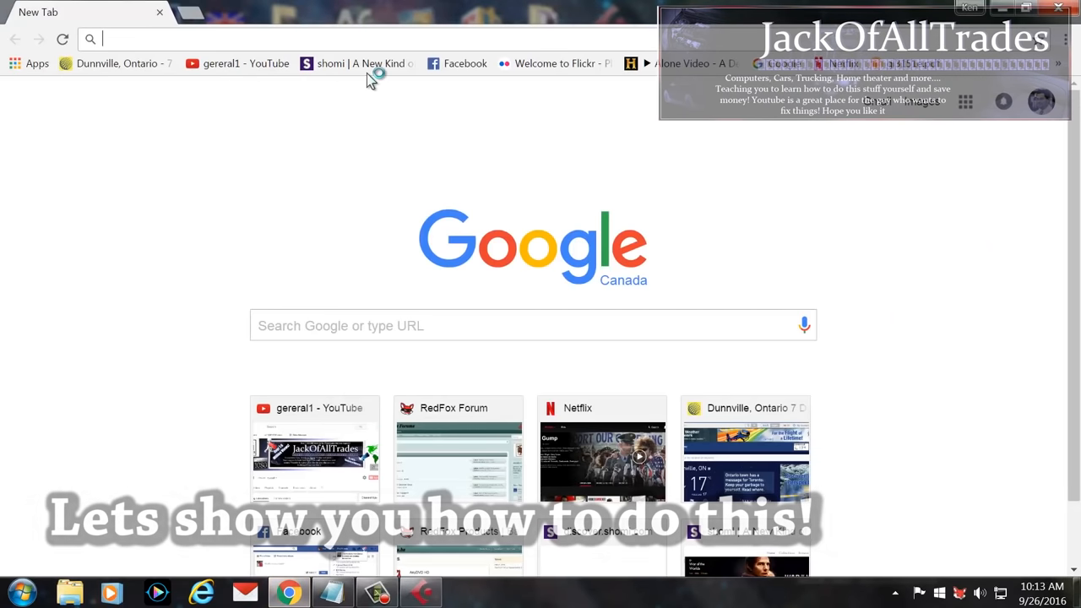
pyautogui.click(534, 324)
pyautogui.write('dts hd master audio')
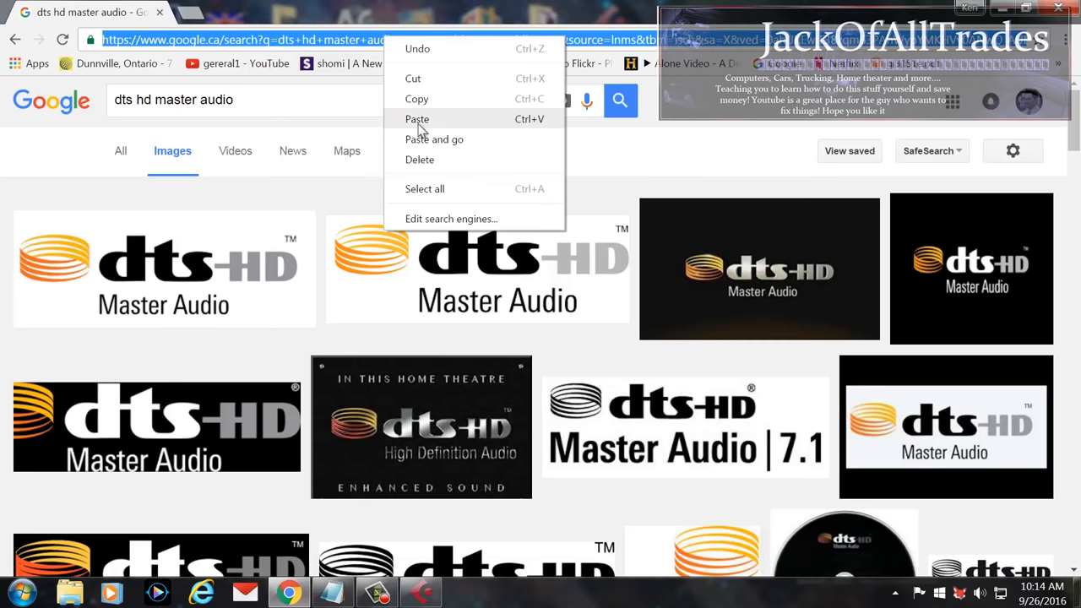
pyautogui.click(417, 118)
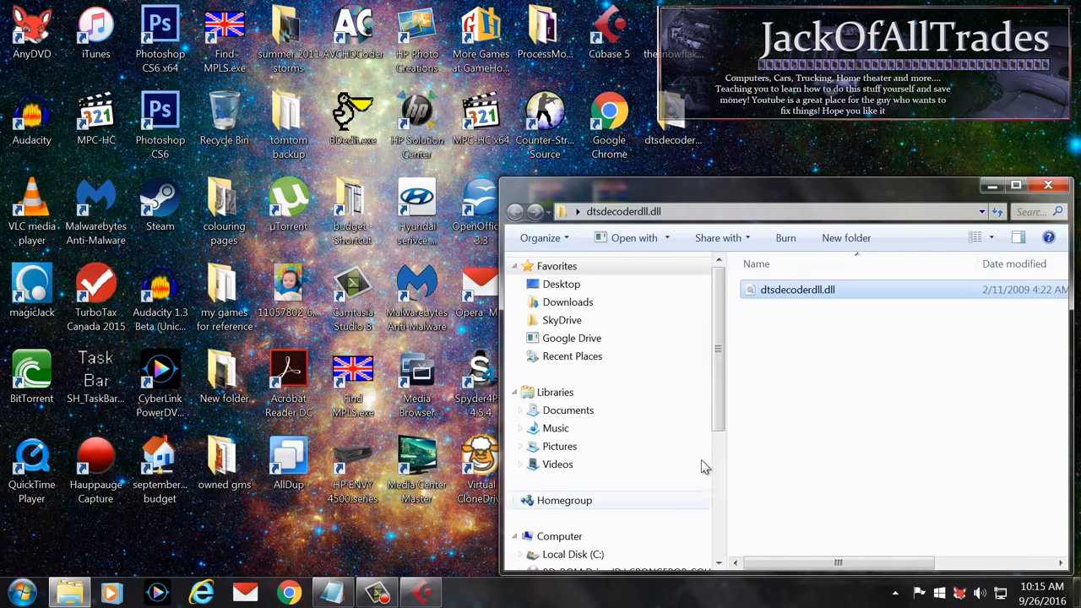
# - Browse to C:\Program Files (x86)\LAV Filters in Windows Explorer
pyautogui.scroll(-3)
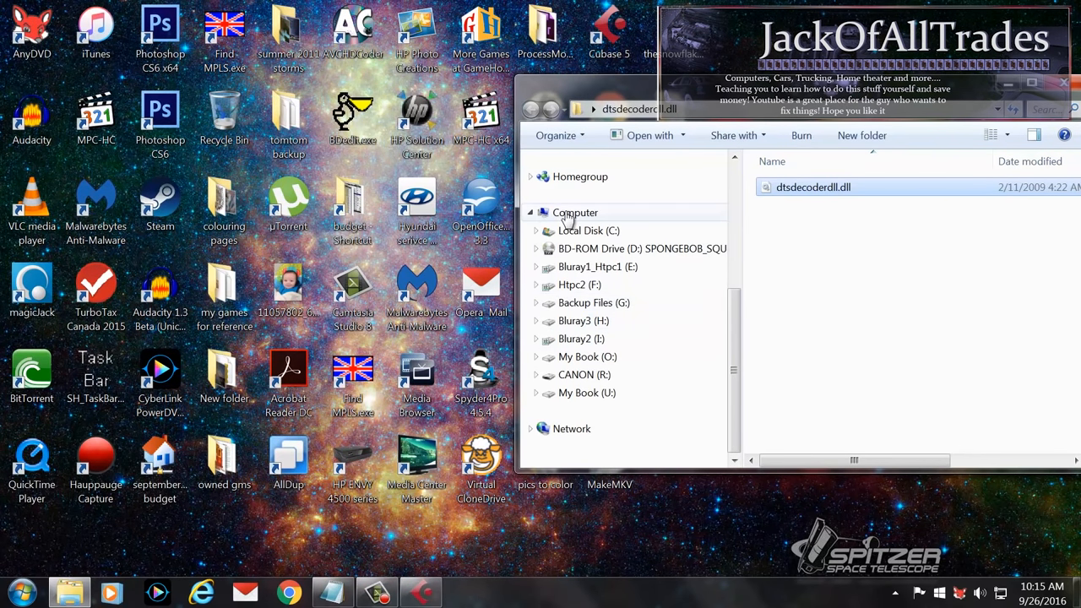
pyautogui.click(588, 229)
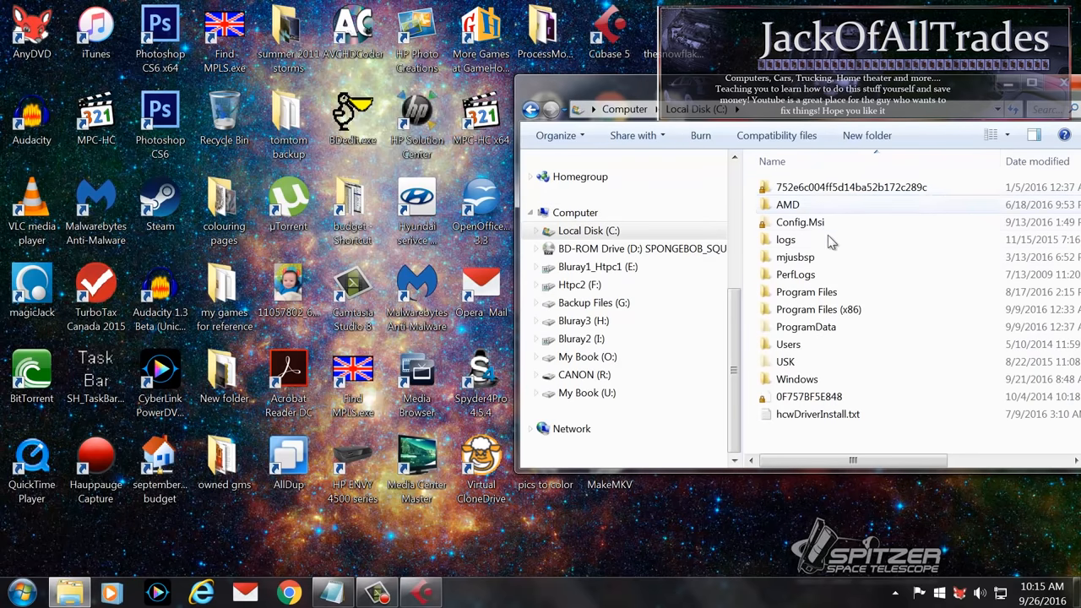
pyautogui.doubleClick(817, 309)
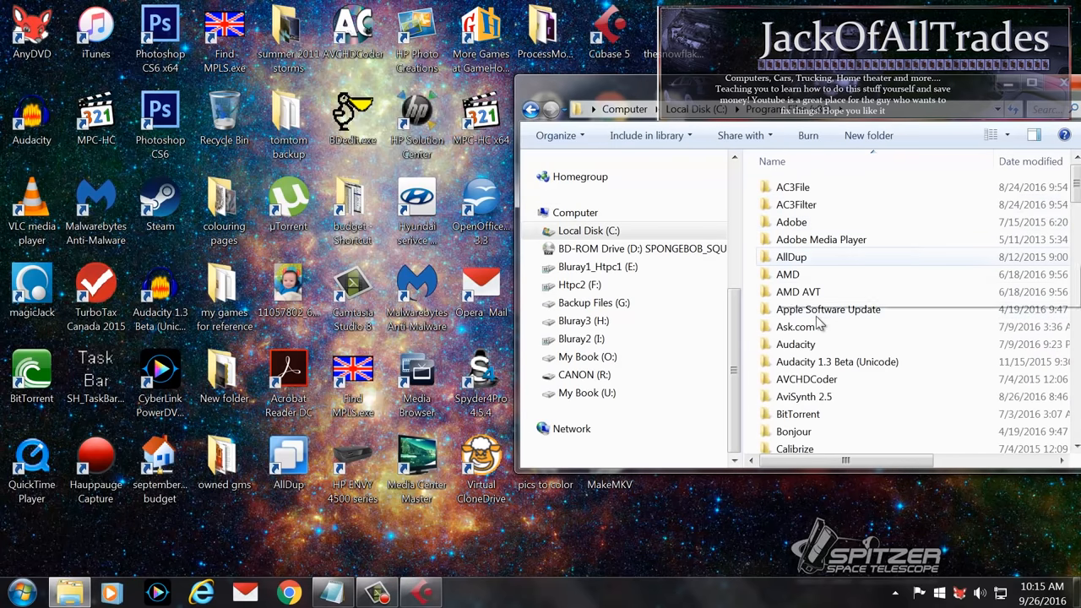
pyautogui.scroll(-3)
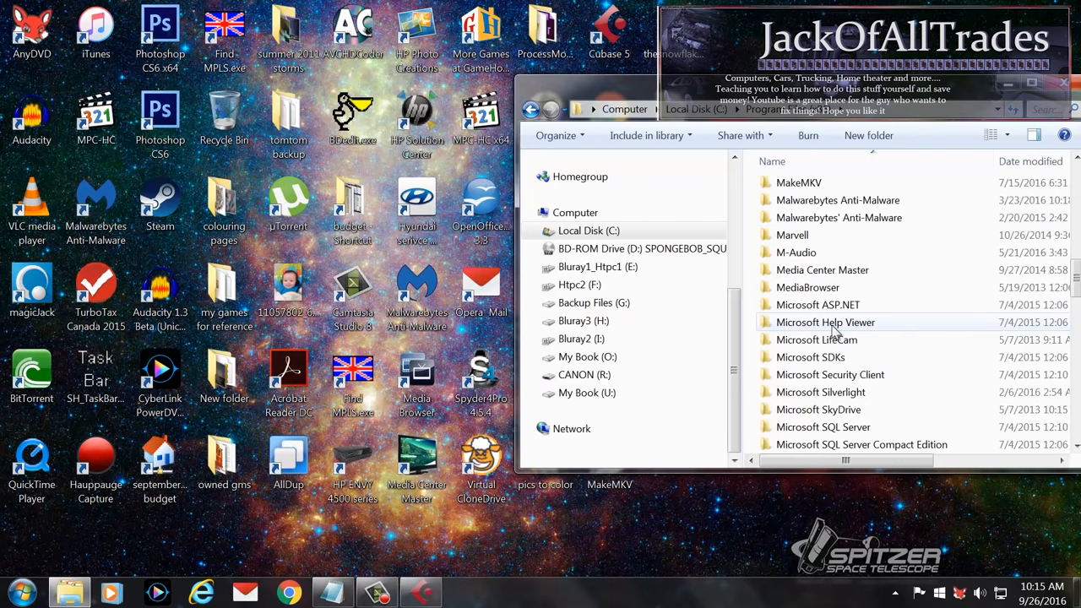
pyautogui.scroll(-3)
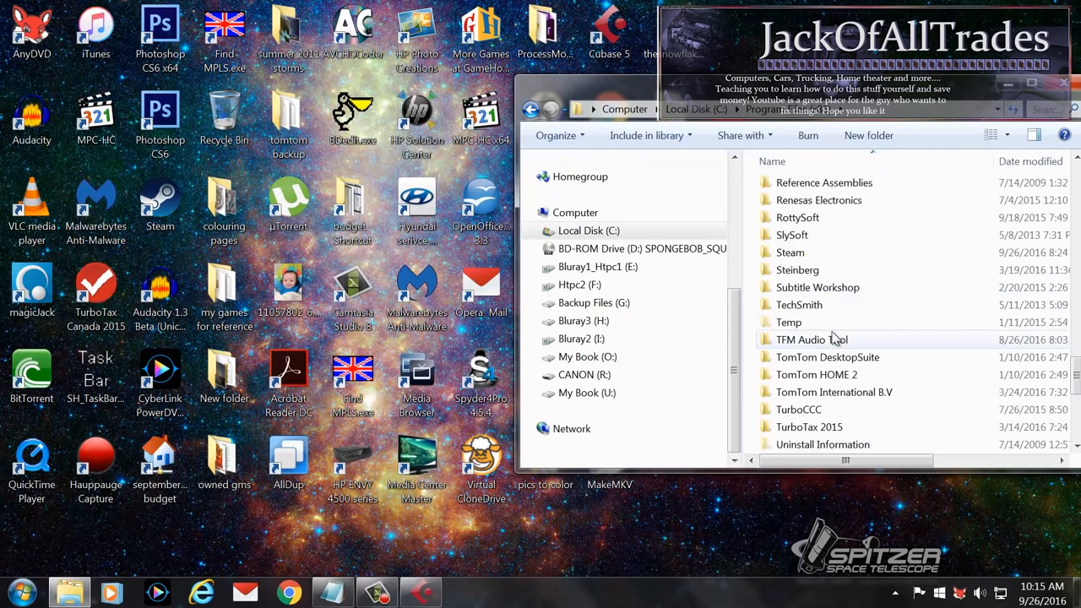
pyautogui.scroll(3)
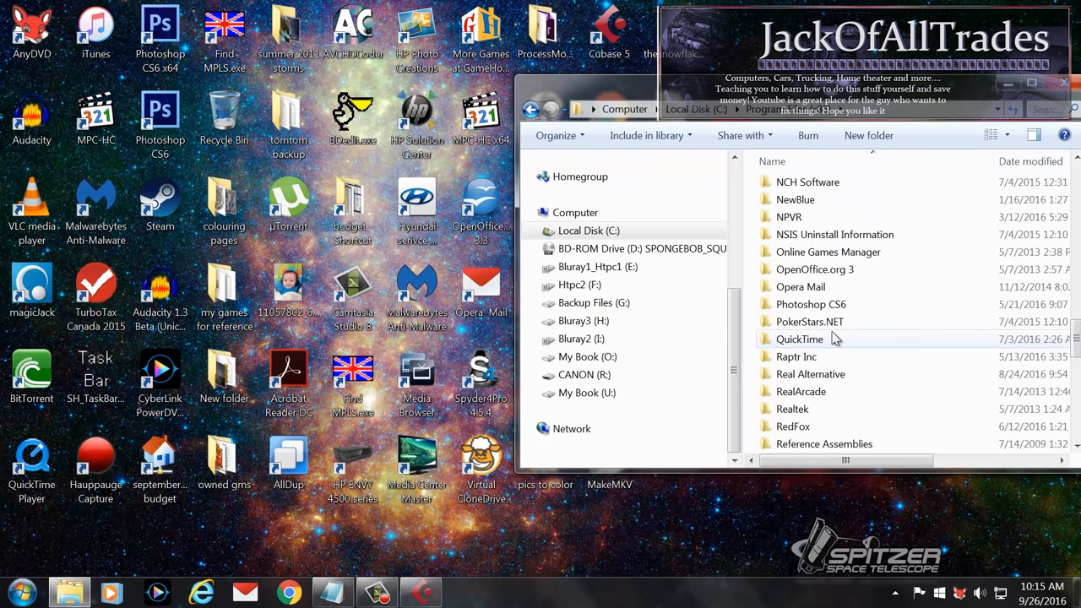
pyautogui.scroll(3)
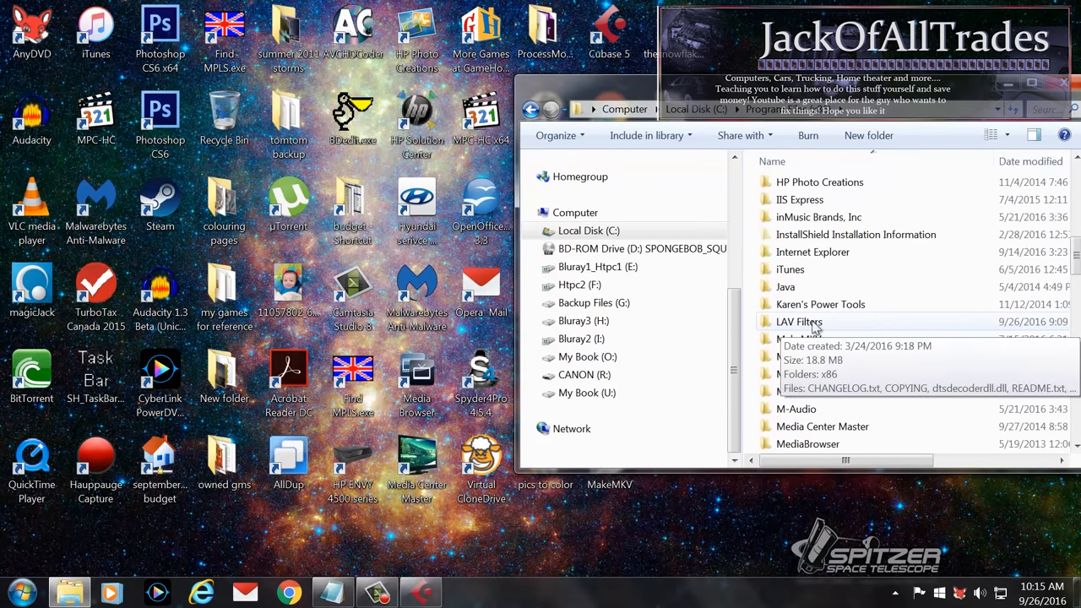
pyautogui.doubleClick(799, 321)
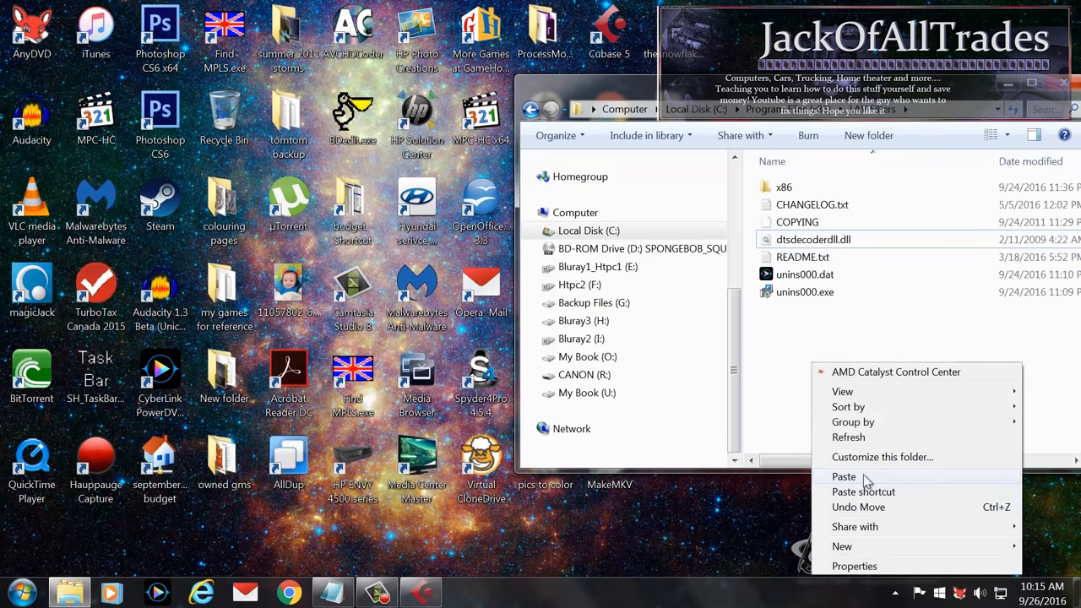
# - Paste dtsdecoderdll.dll into LAV Filters, replacing the existing file
pyautogui.click(845, 476)
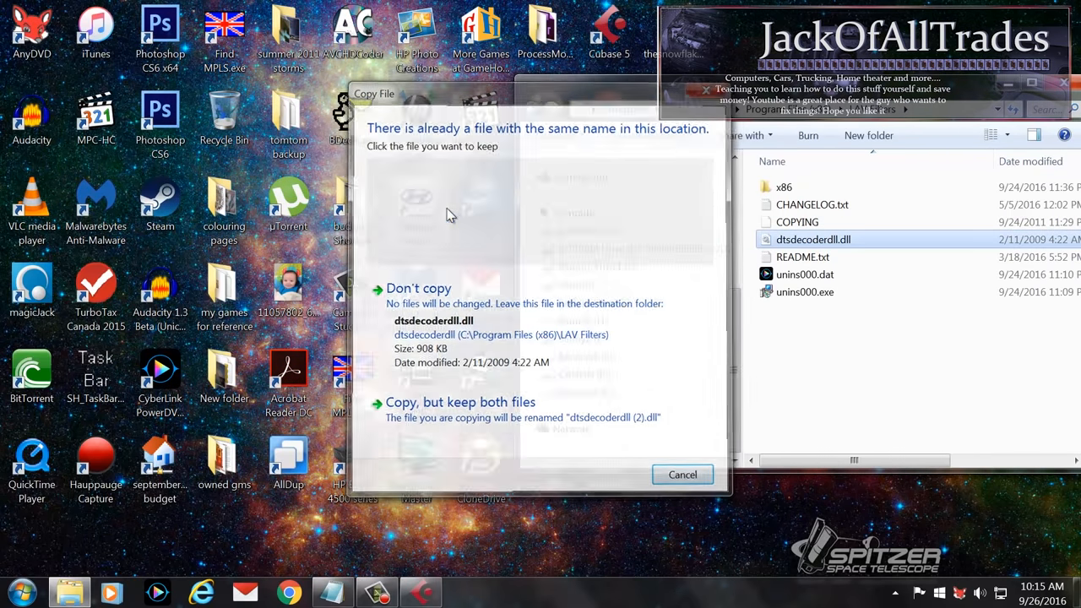
pyautogui.click(682, 473)
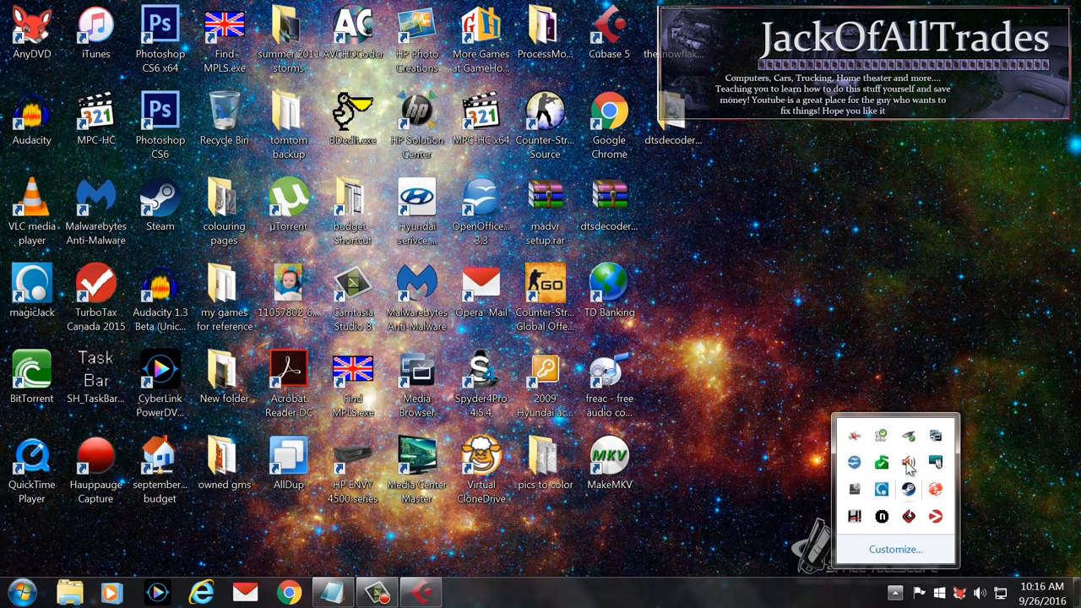
# - Bring up Realtek HD Audio Manager from the tray, then a new Chrome tab
pyautogui.click(908, 463)
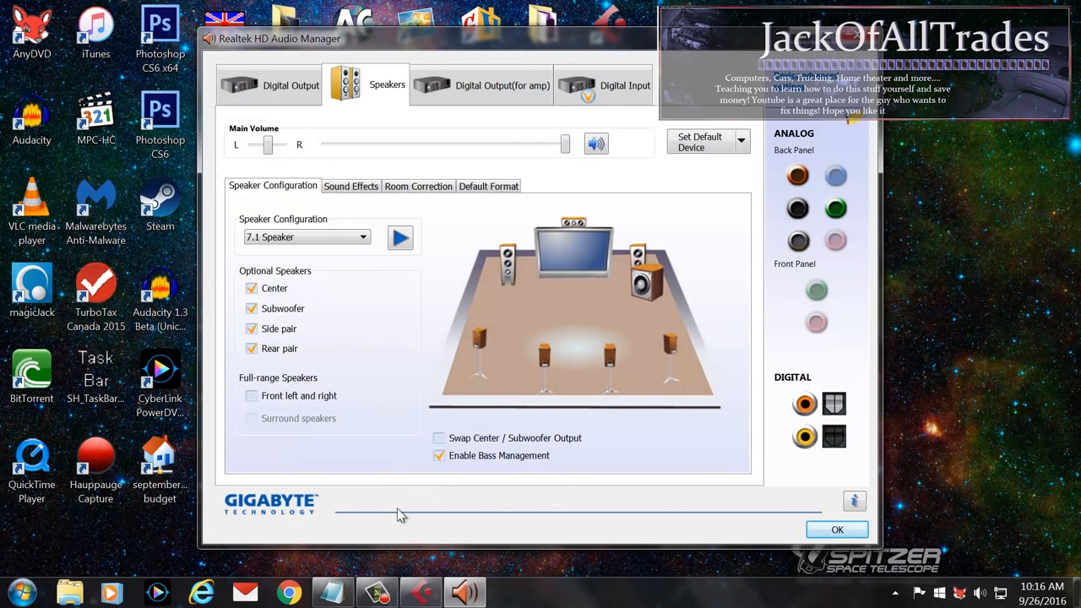
pyautogui.click(288, 591)
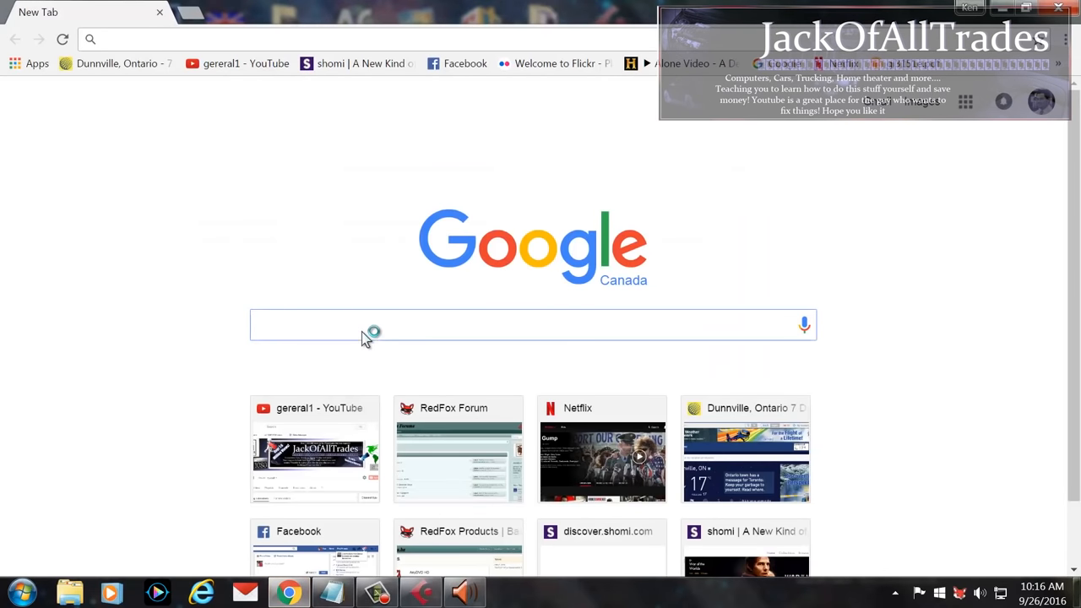
# - Search Google for '7.1 computer speakers' and show the image results
pyautogui.write('7.1 computer speakers')
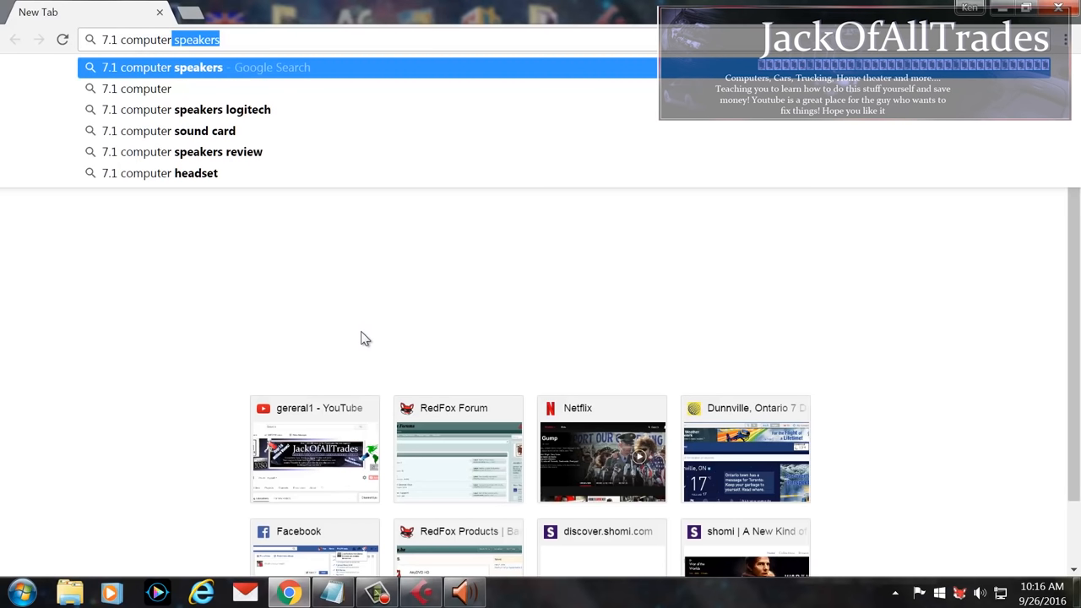
pyautogui.moveTo(218, 68)
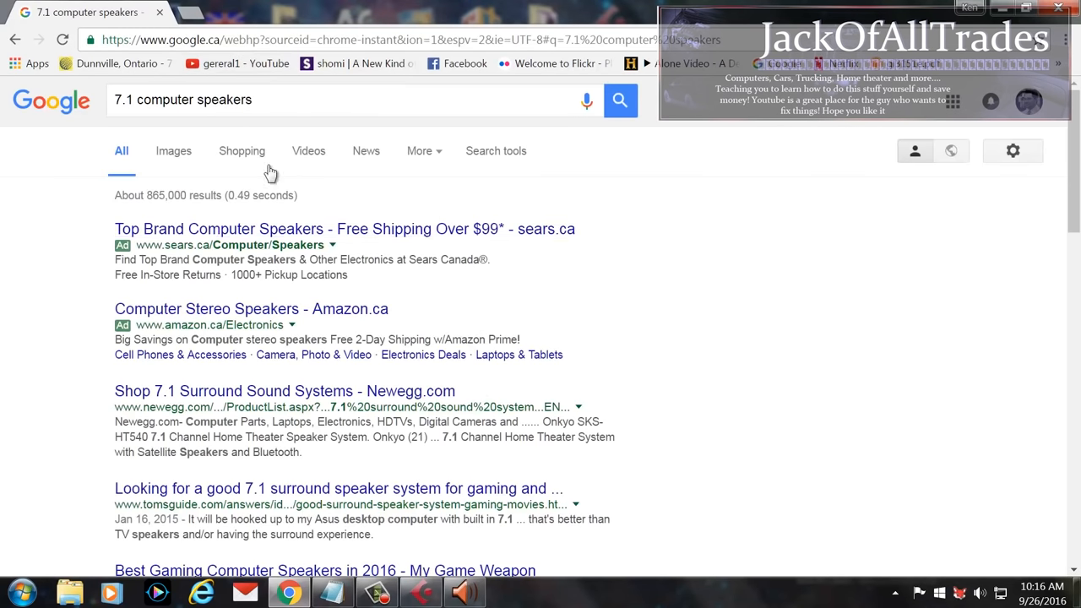
pyautogui.click(173, 150)
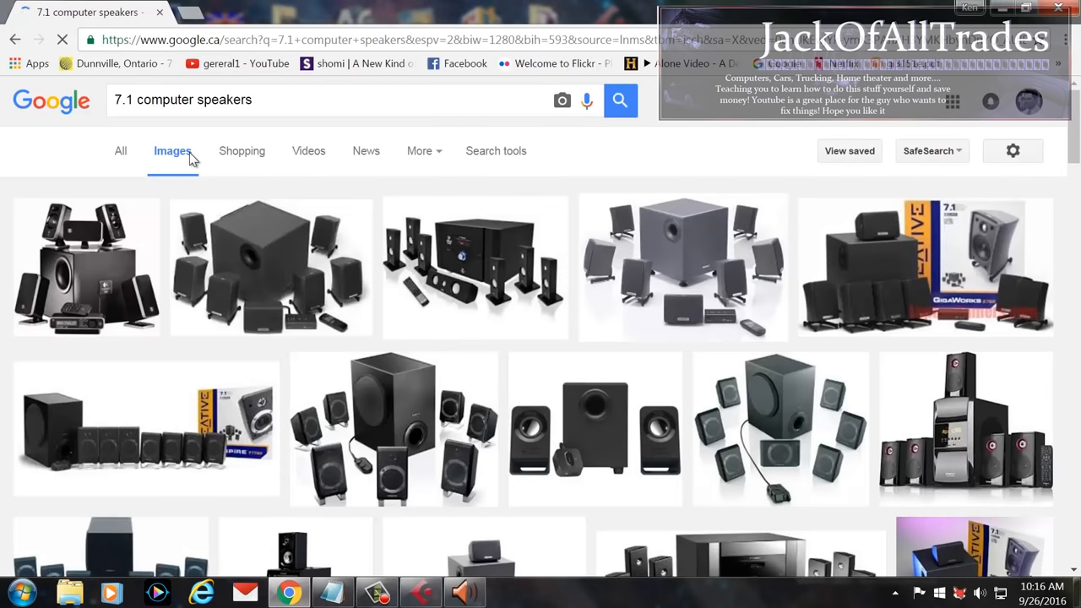
pyautogui.moveTo(775, 328)
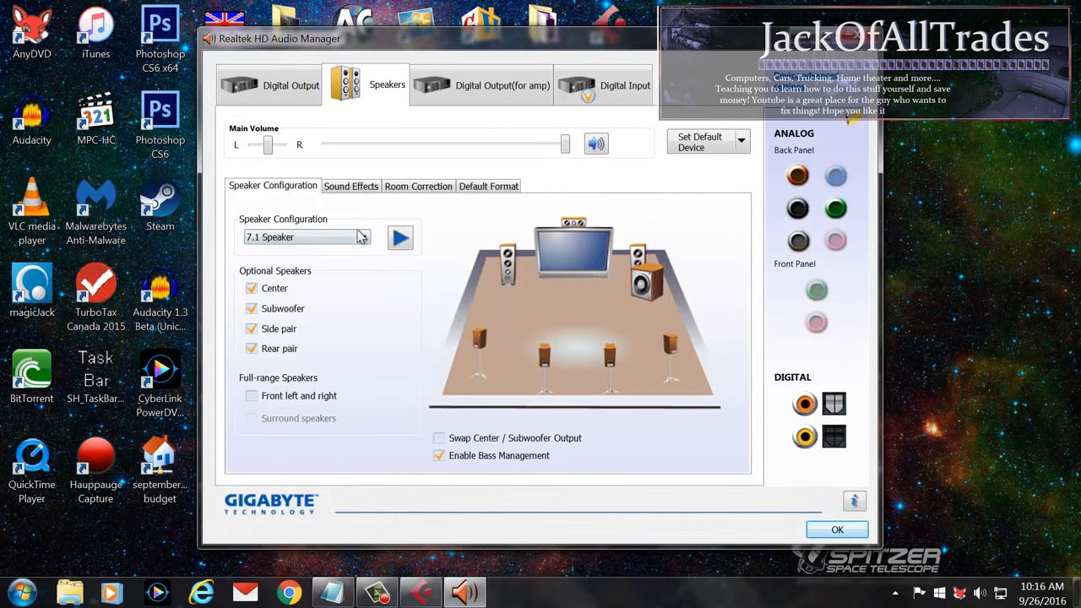
# - Select the 7.1 Speaker configuration and show Room Correction distances and gains
pyautogui.click(362, 236)
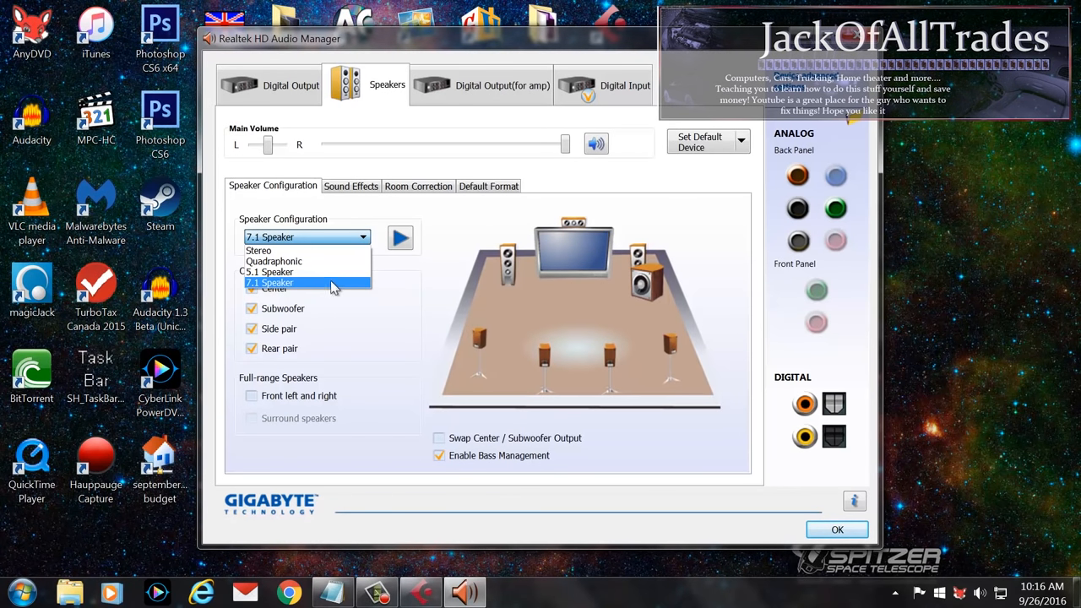
pyautogui.click(271, 282)
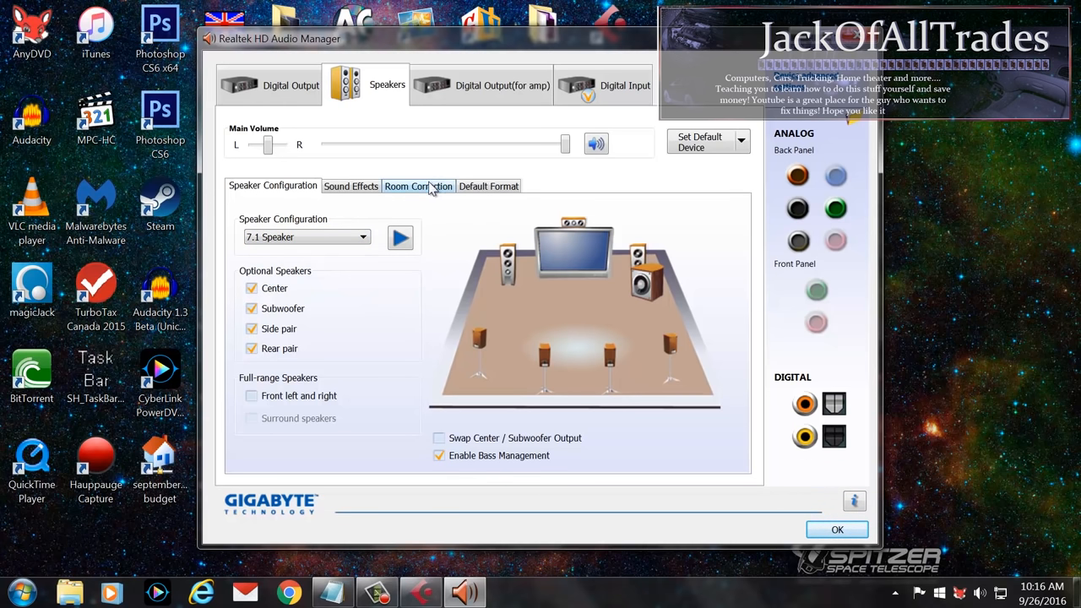
pyautogui.click(419, 186)
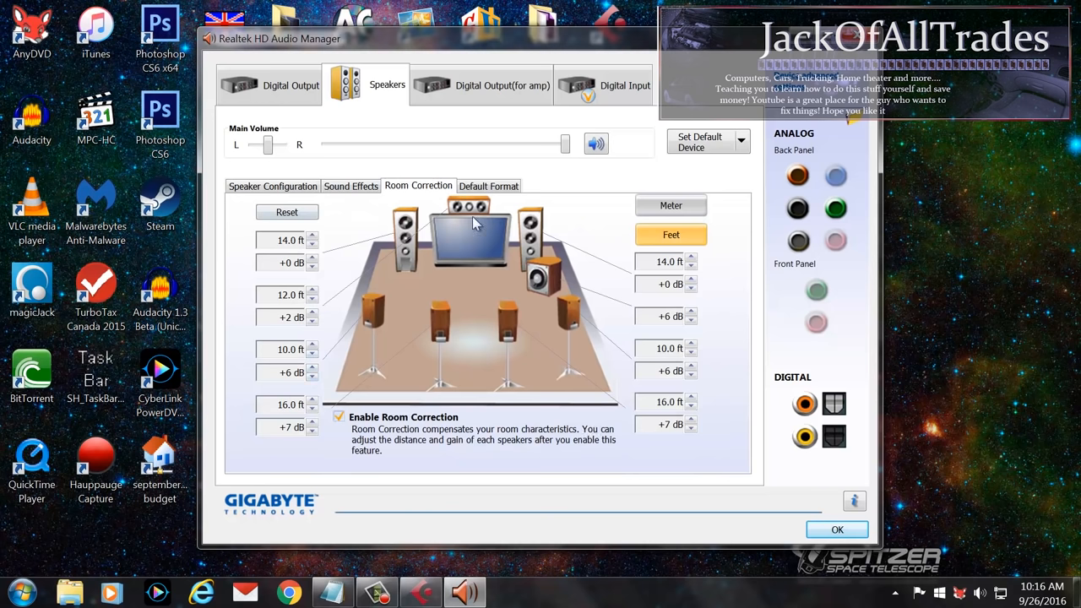
pyautogui.moveTo(456, 149)
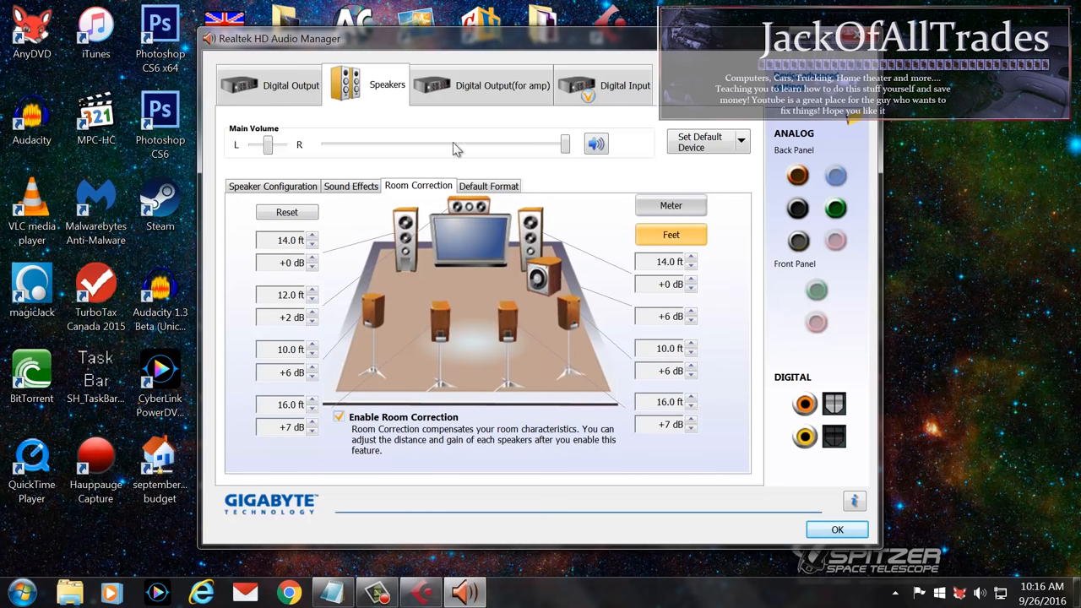
pyautogui.moveTo(358, 115)
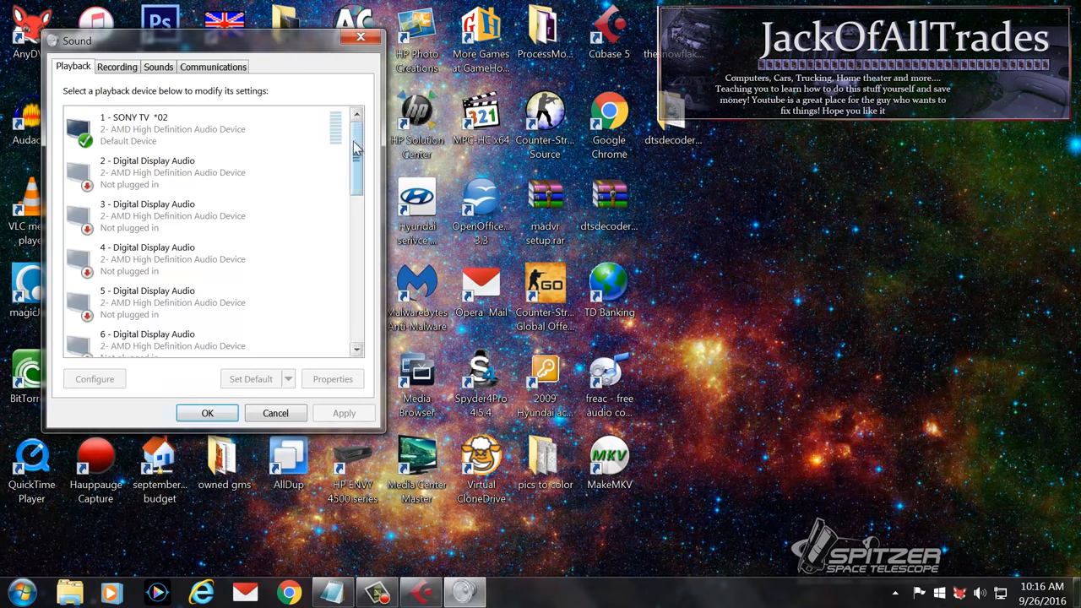
# - Scroll through the Sound playback device list, SONY TV remaining default
pyautogui.scroll(-3)
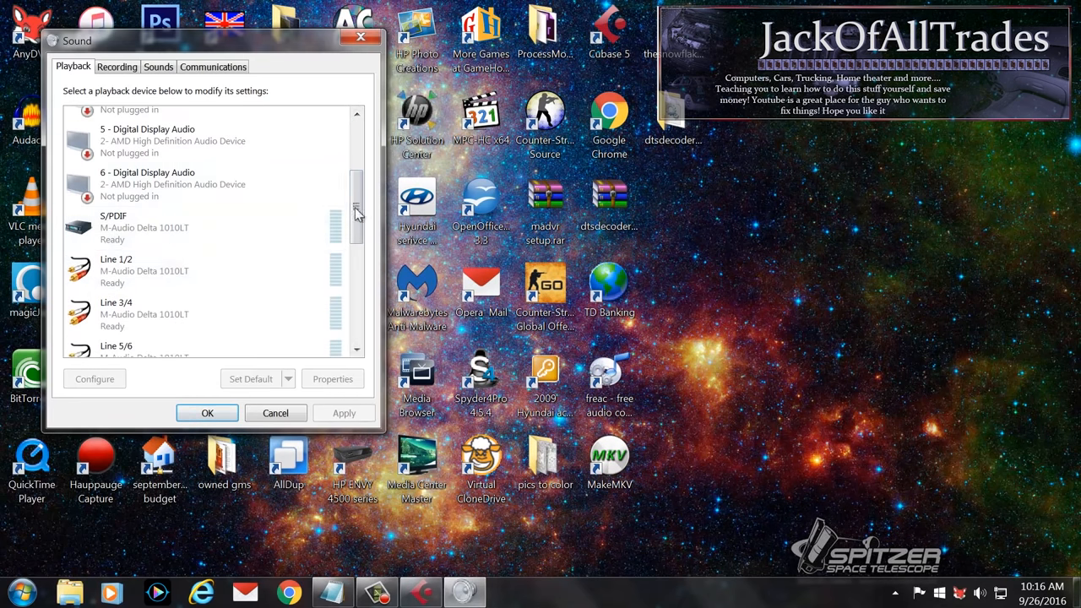
pyautogui.scroll(3)
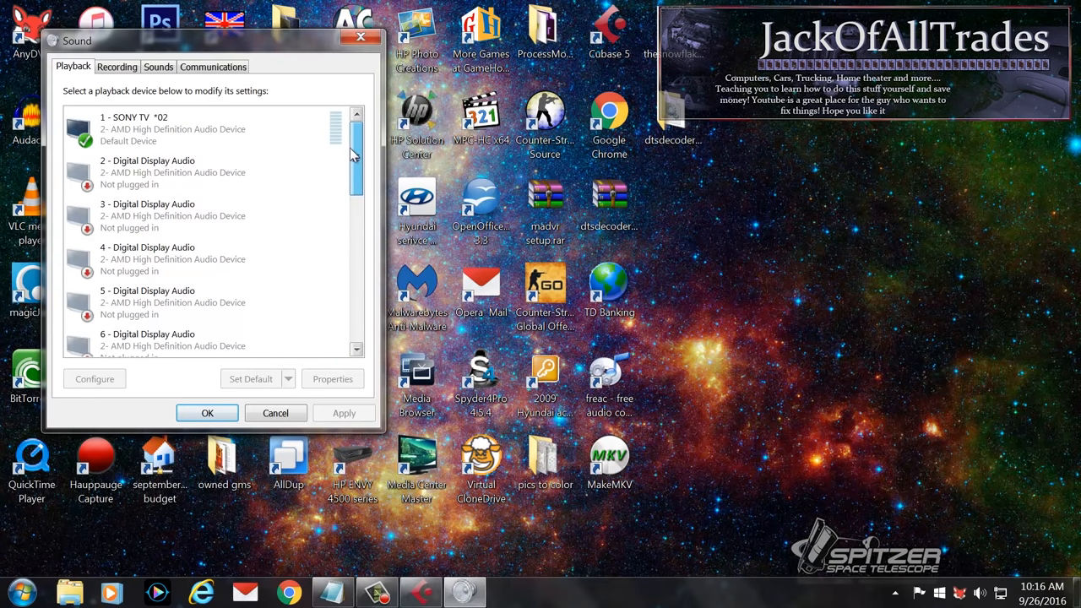
pyautogui.scroll(-3)
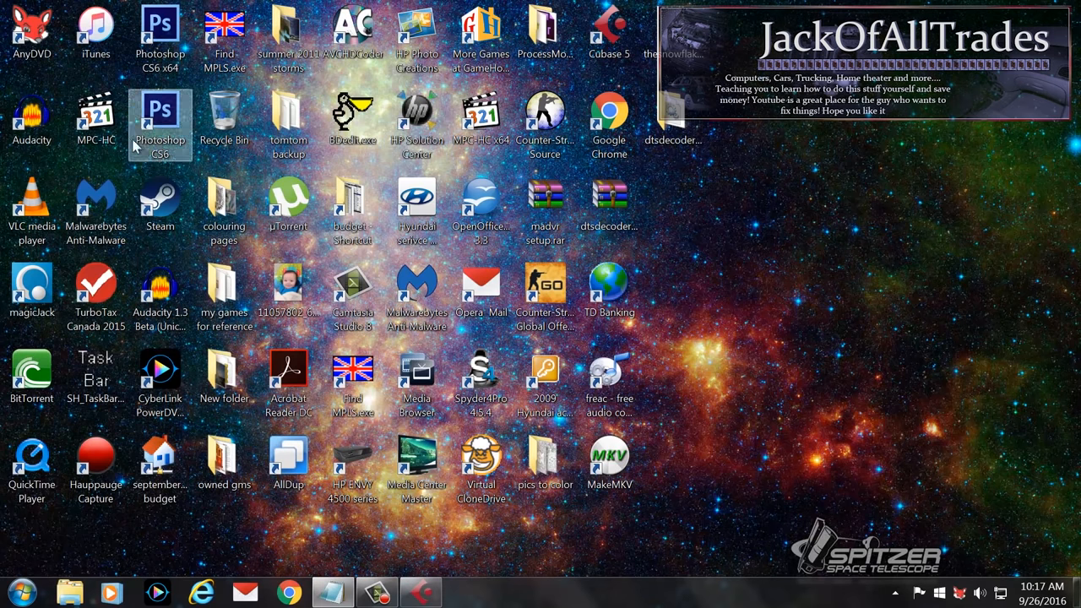
# - Launch AVCHDCoder, review its Help install tools, then start Chrome
pyautogui.doubleClick(95, 118)
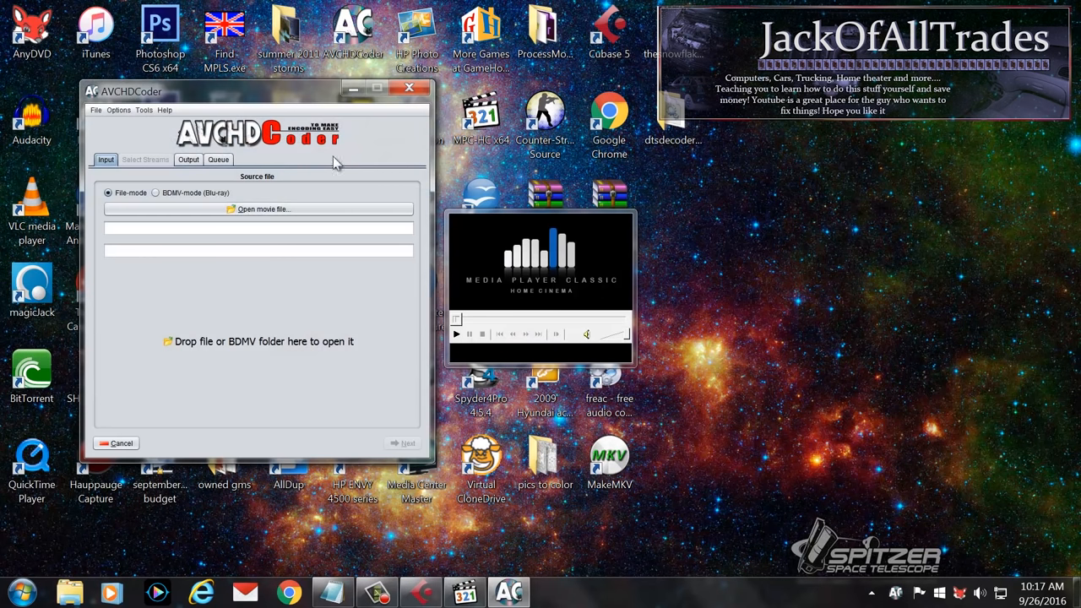
pyautogui.click(165, 110)
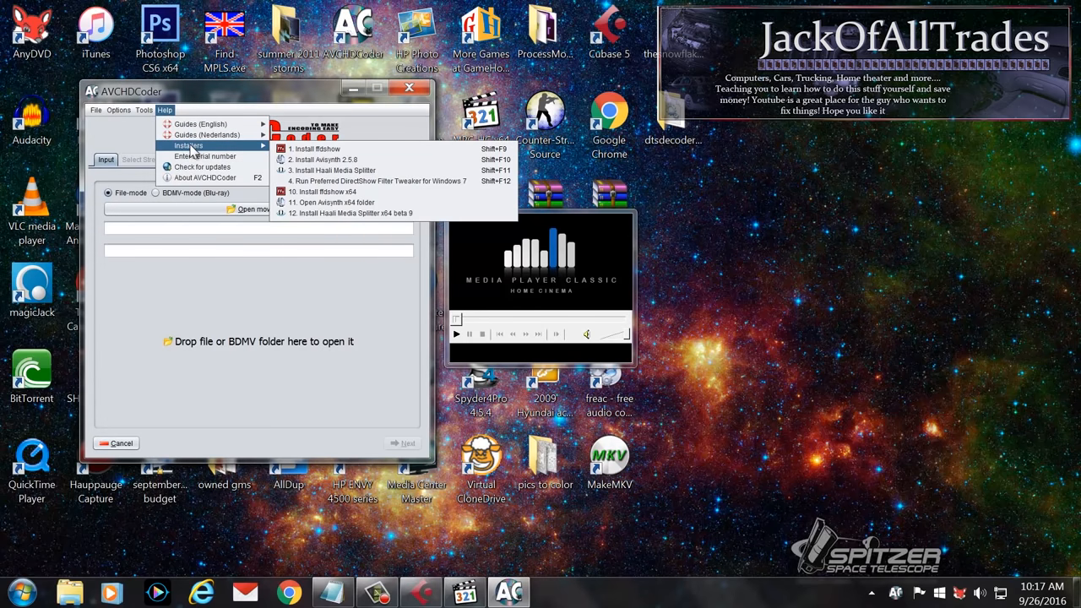
pyautogui.moveTo(307, 203)
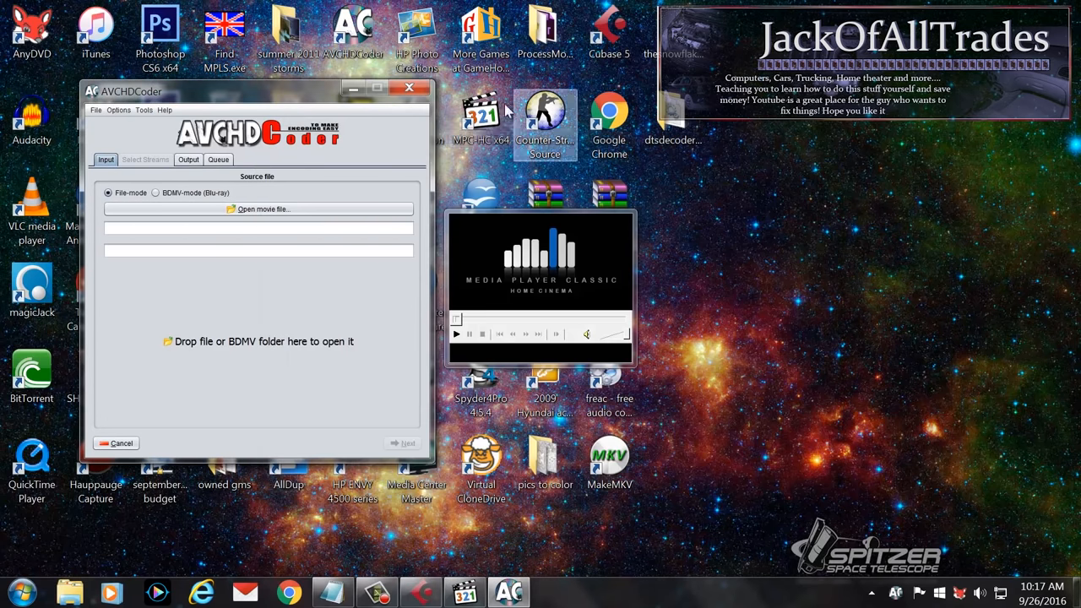
pyautogui.click(408, 88)
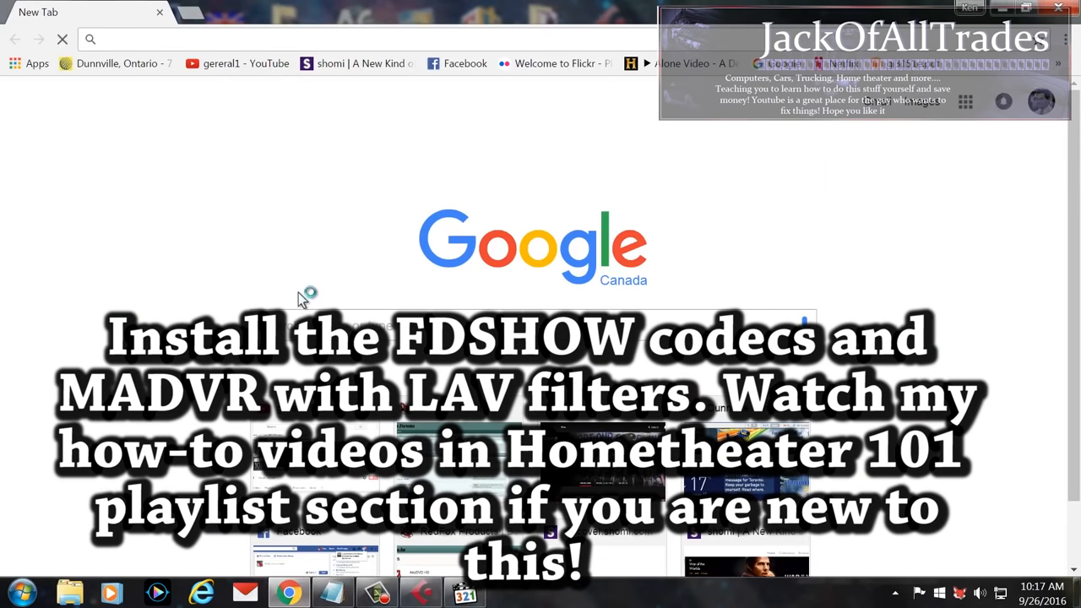
# - Go to the YouTube channel's Playlists and enter the Home Theater 101 playlist
pyautogui.click(236, 64)
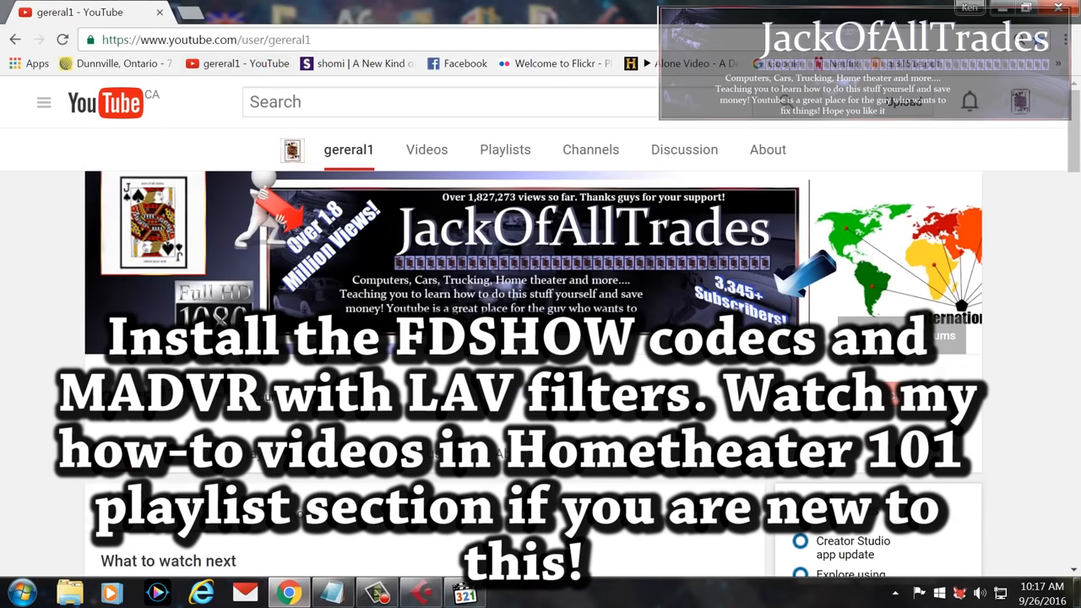
pyautogui.scroll(-3)
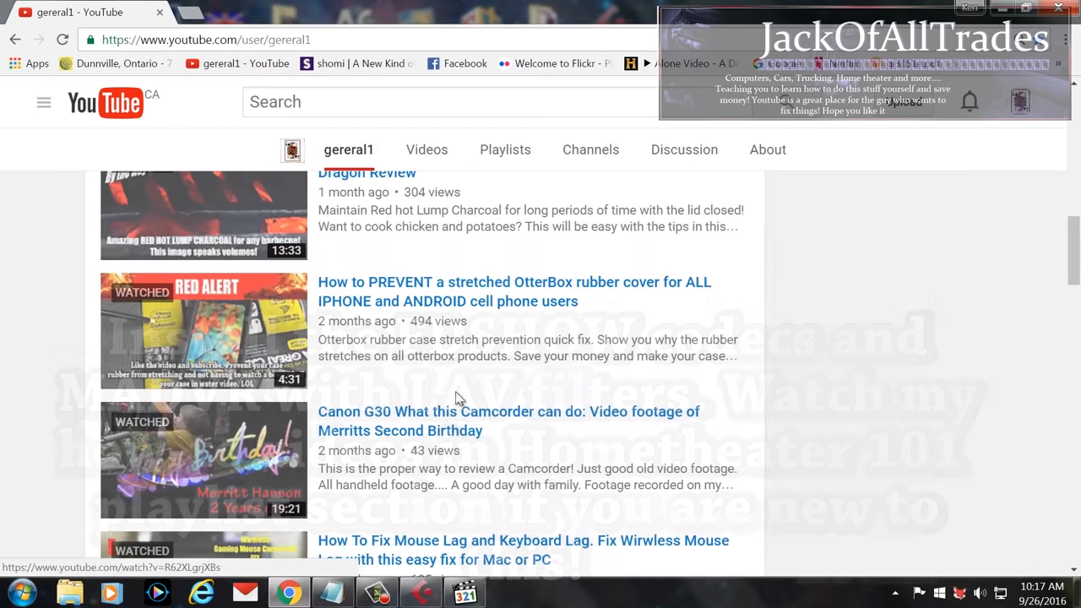
pyautogui.click(426, 149)
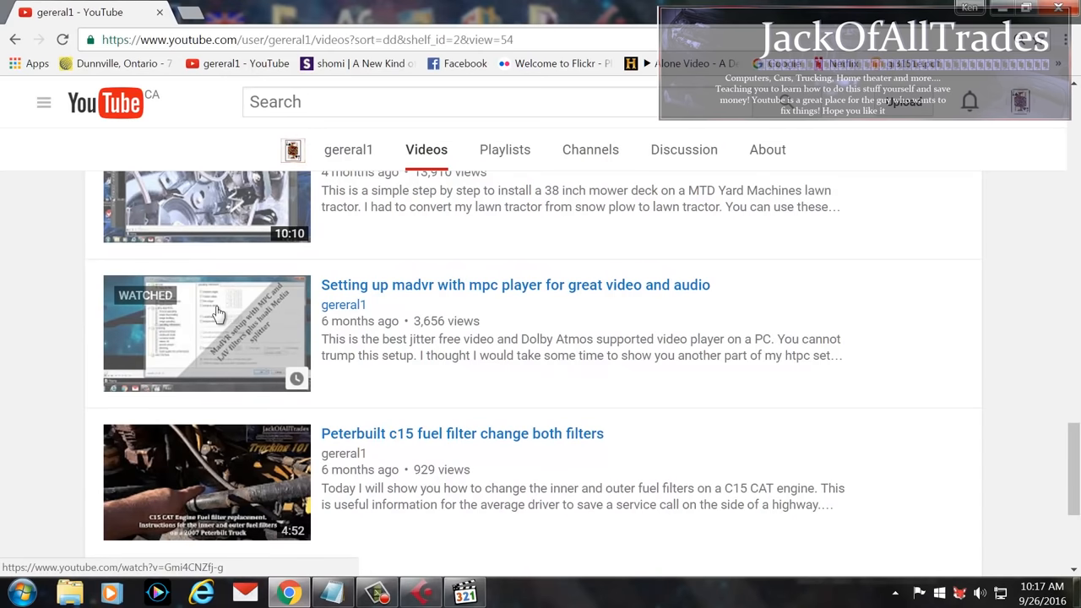
pyautogui.moveTo(506, 148)
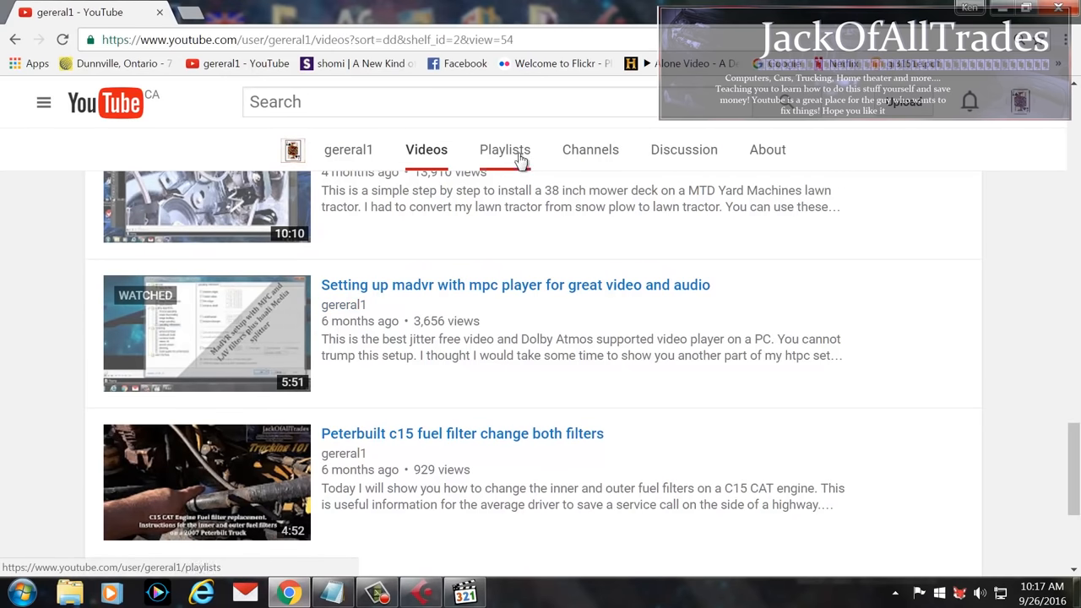
pyautogui.click(503, 149)
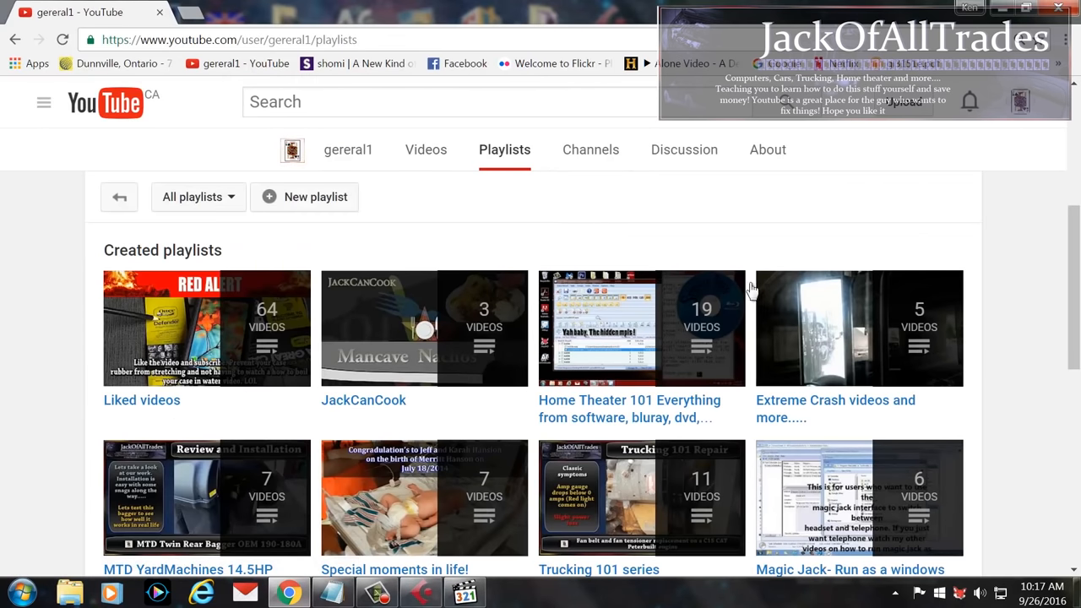
pyautogui.scroll(-3)
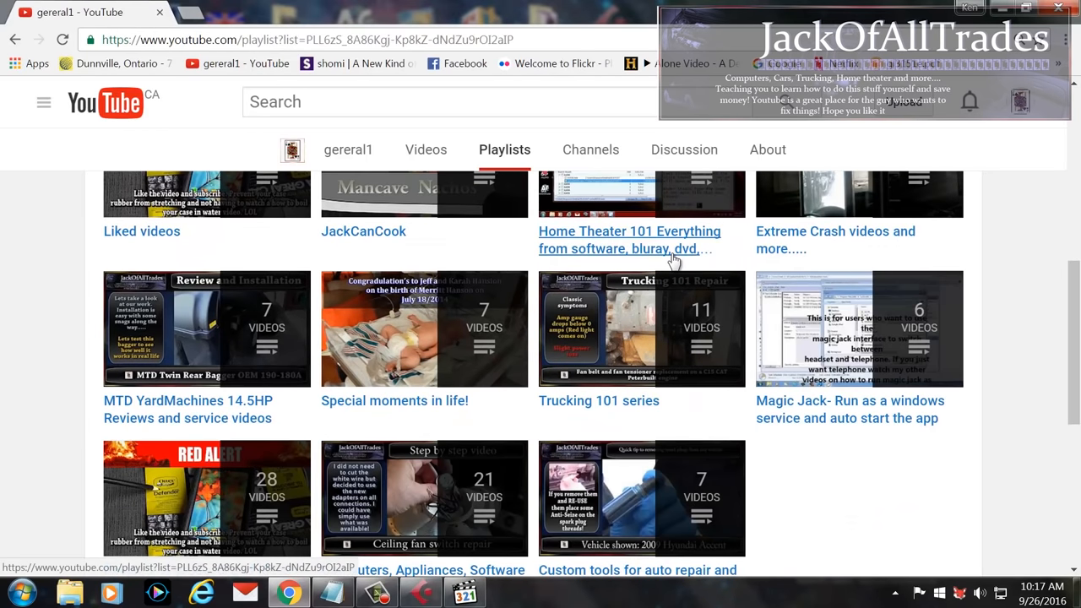
pyautogui.click(628, 240)
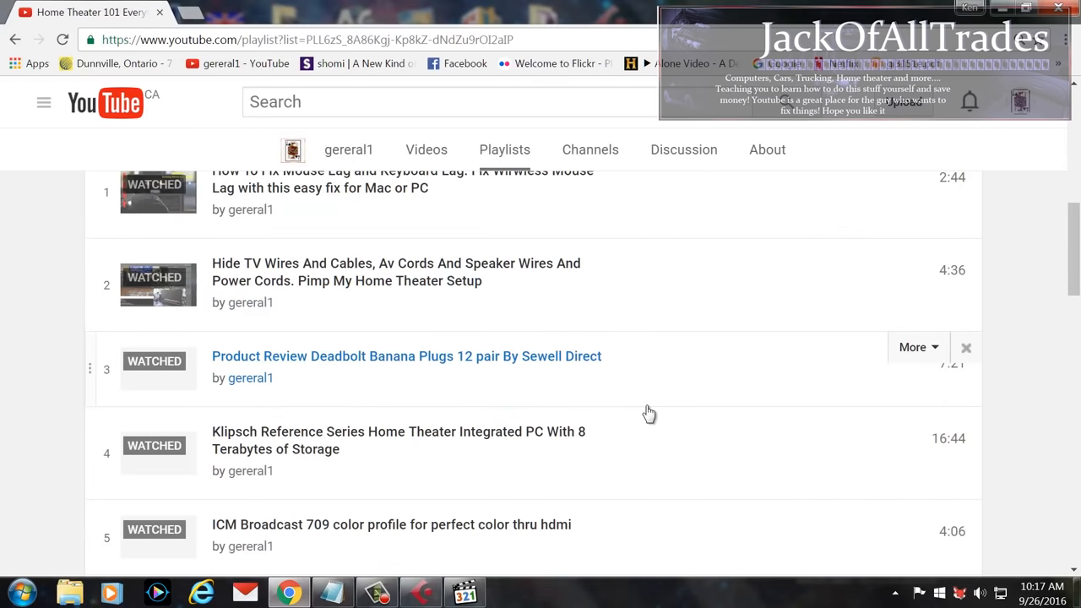
# - Play the 'compression tools and codecs for bluray authoring' video
pyautogui.scroll(-3)
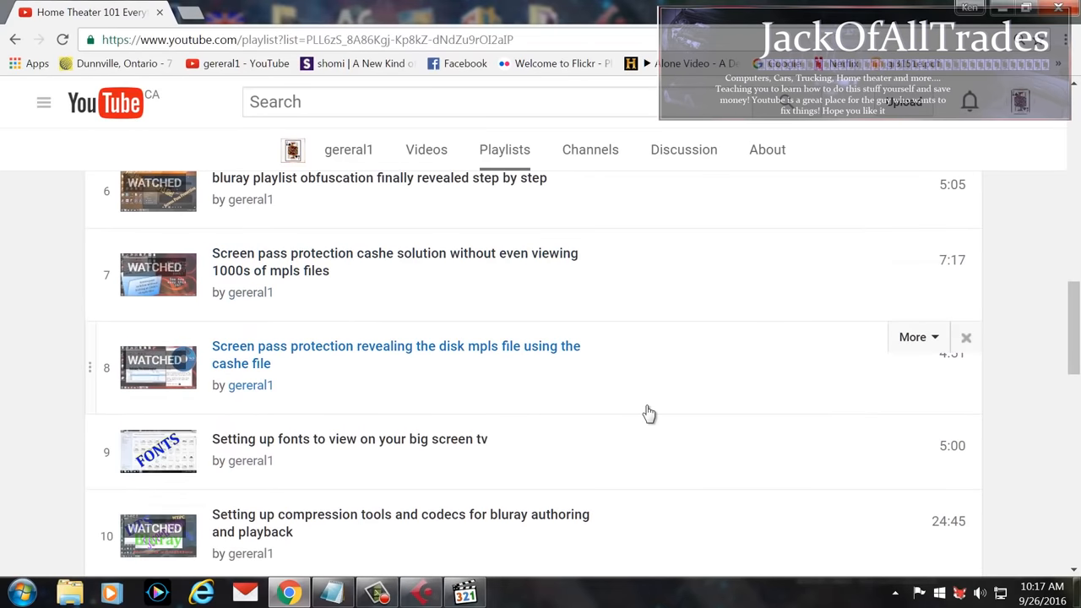
pyautogui.click(400, 524)
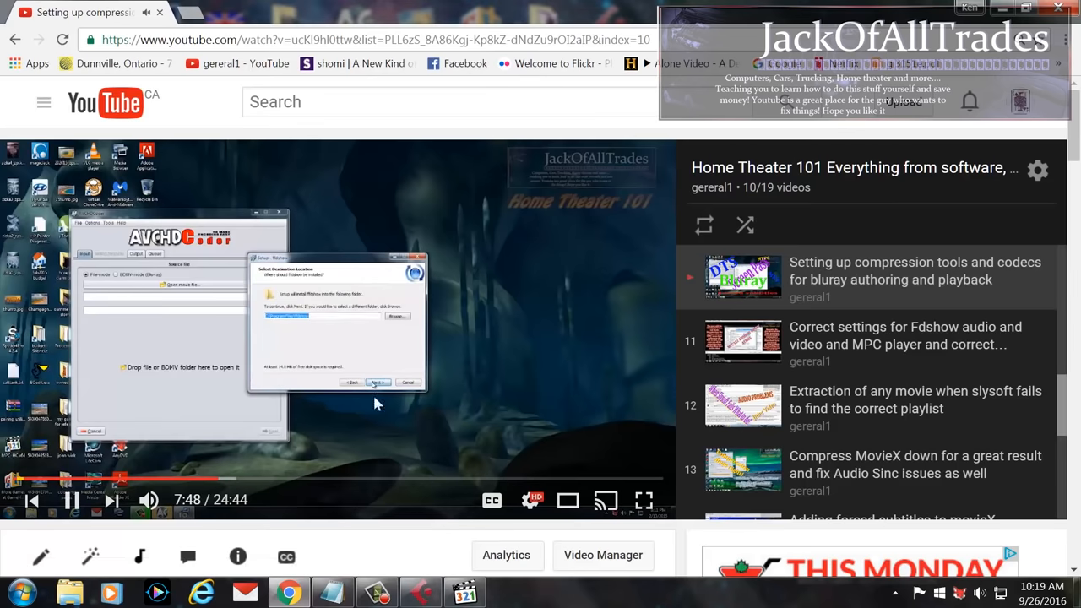
# - In MPC-HC Options > Output, set Audio Renderer to Speakers (Realtek High Definition)
pyautogui.click(378, 382)
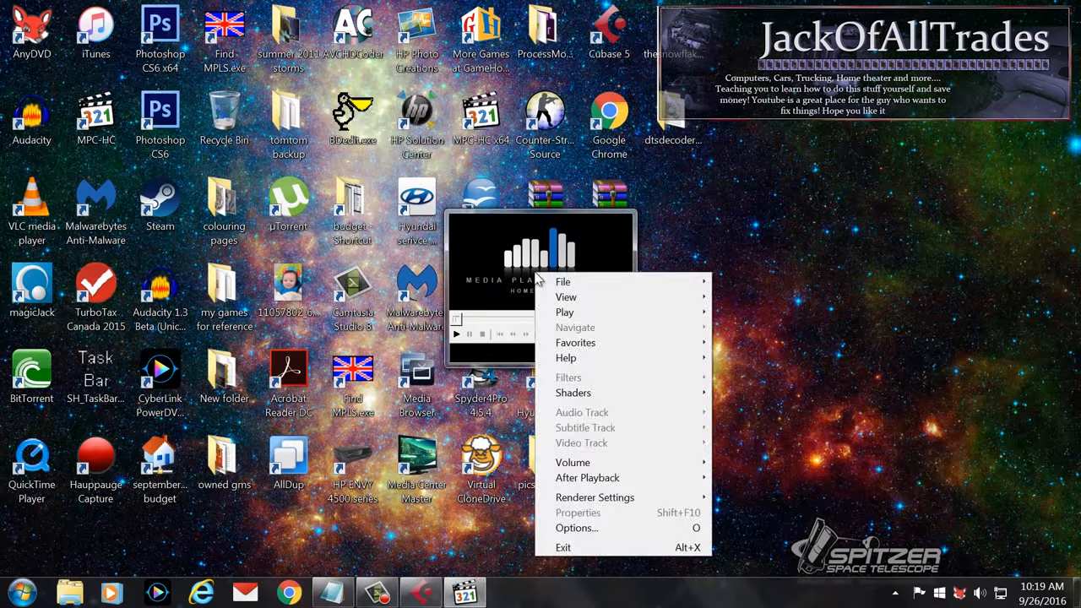
pyautogui.click(577, 527)
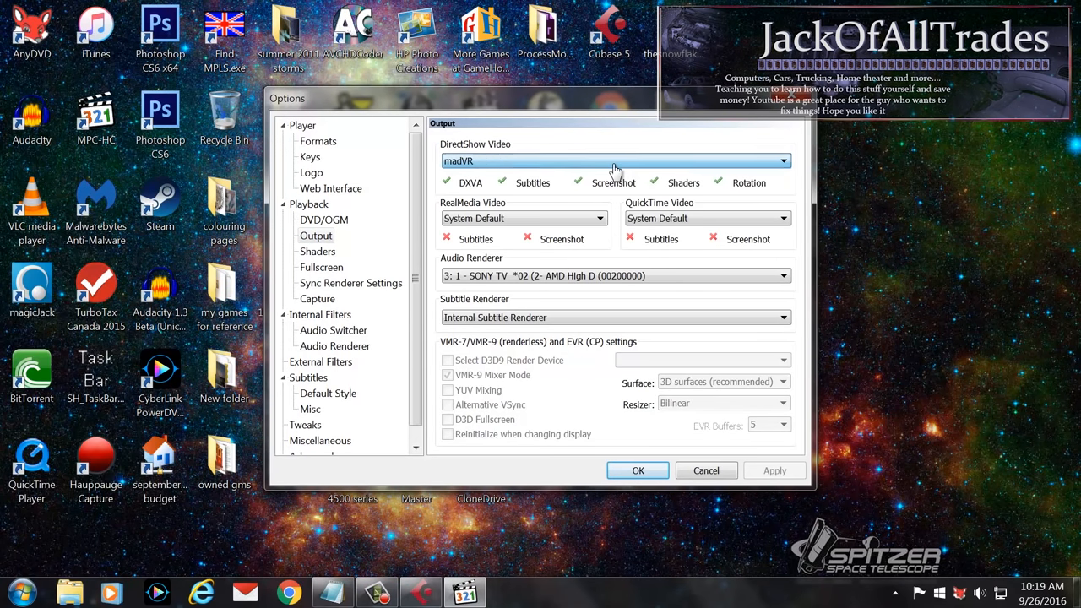
pyautogui.moveTo(456, 275)
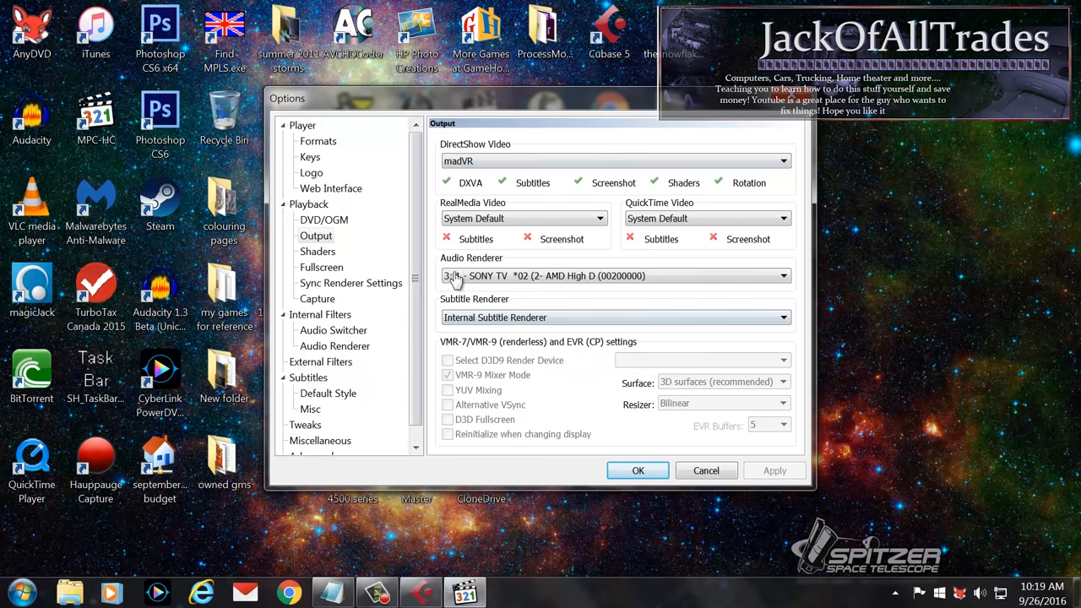
pyautogui.click(780, 275)
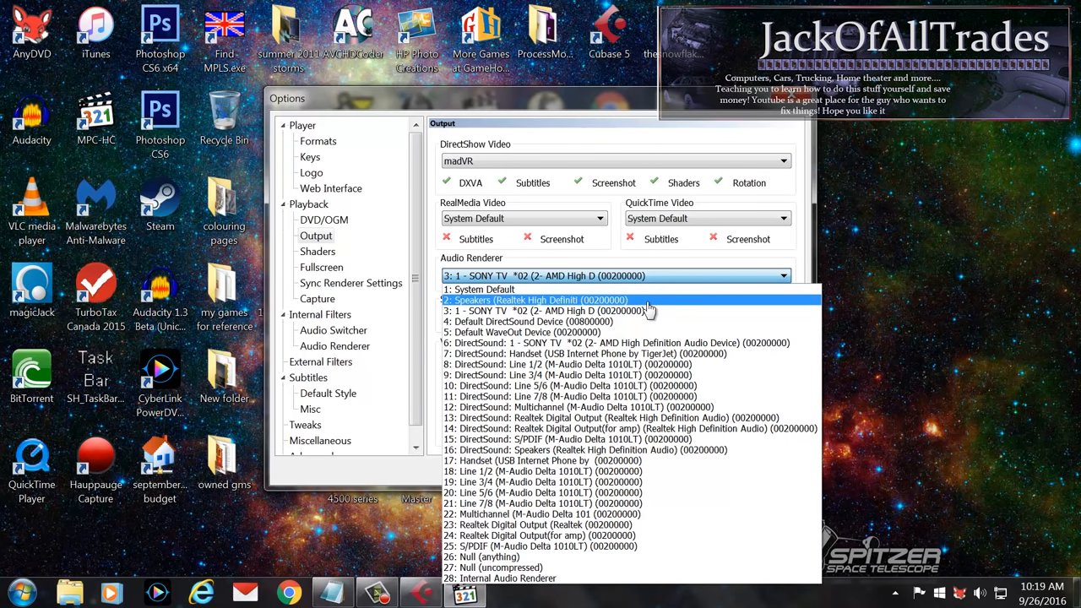
pyautogui.click(534, 301)
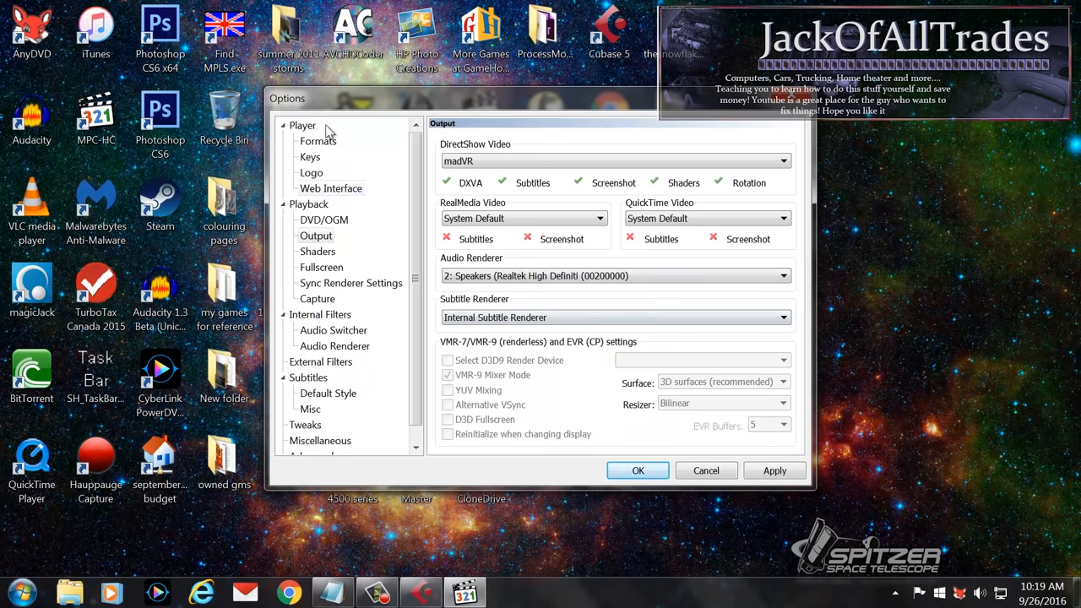
pyautogui.moveTo(321, 362)
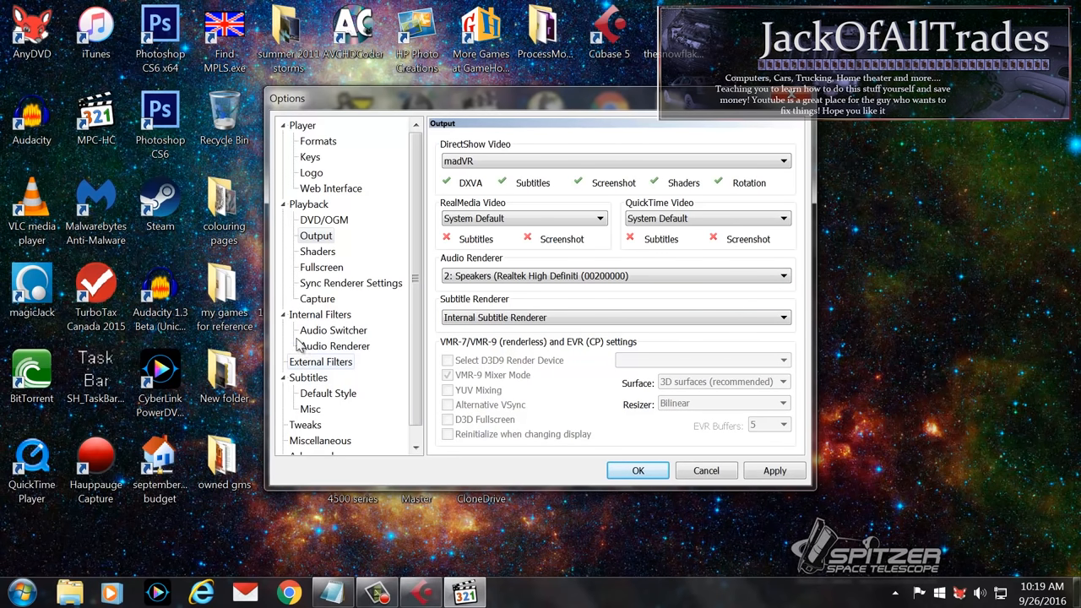
pyautogui.click(321, 314)
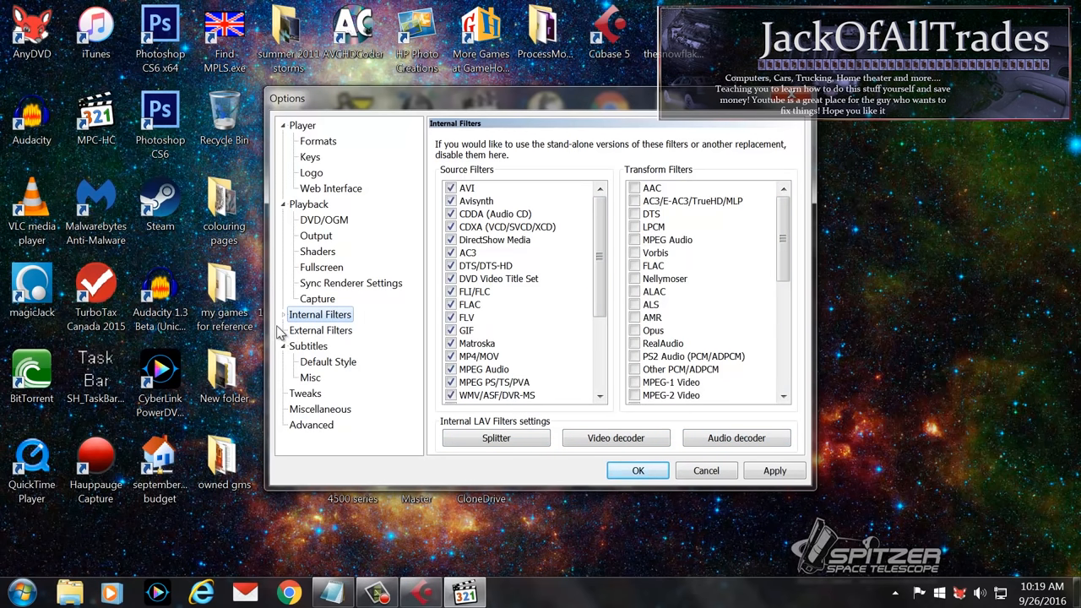
# - Re-add LAV Audio Decoder as an external filter set to Prefer and apply
pyautogui.click(321, 330)
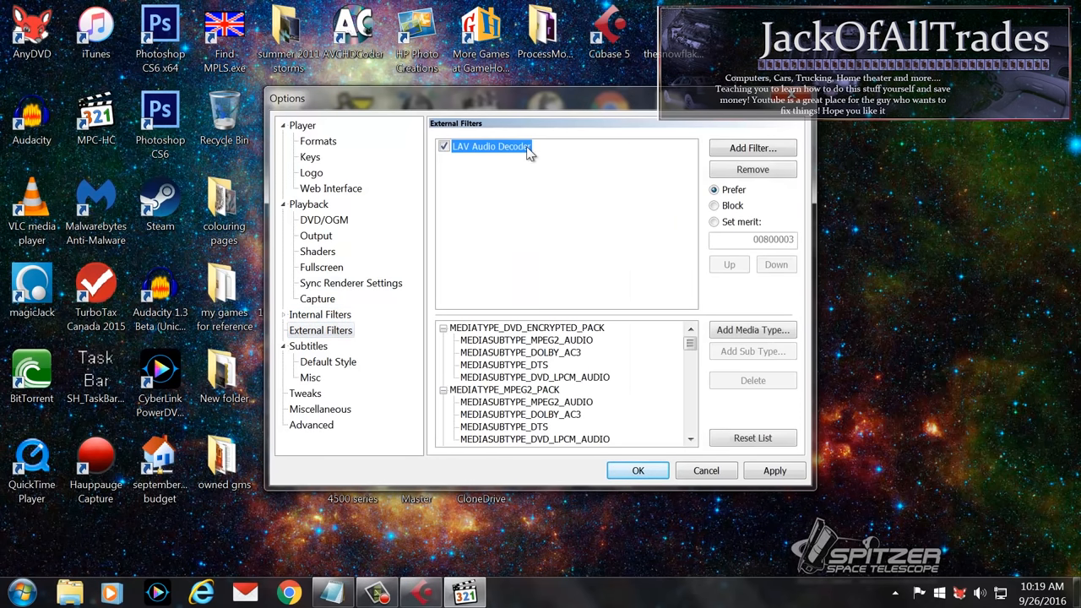
pyautogui.moveTo(421, 155)
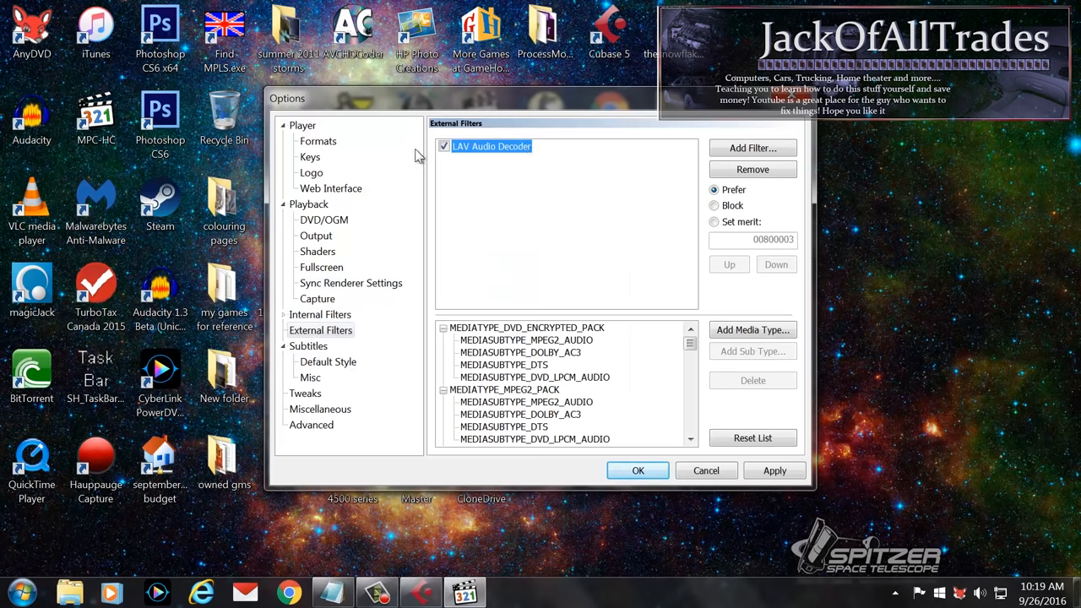
pyautogui.click(751, 169)
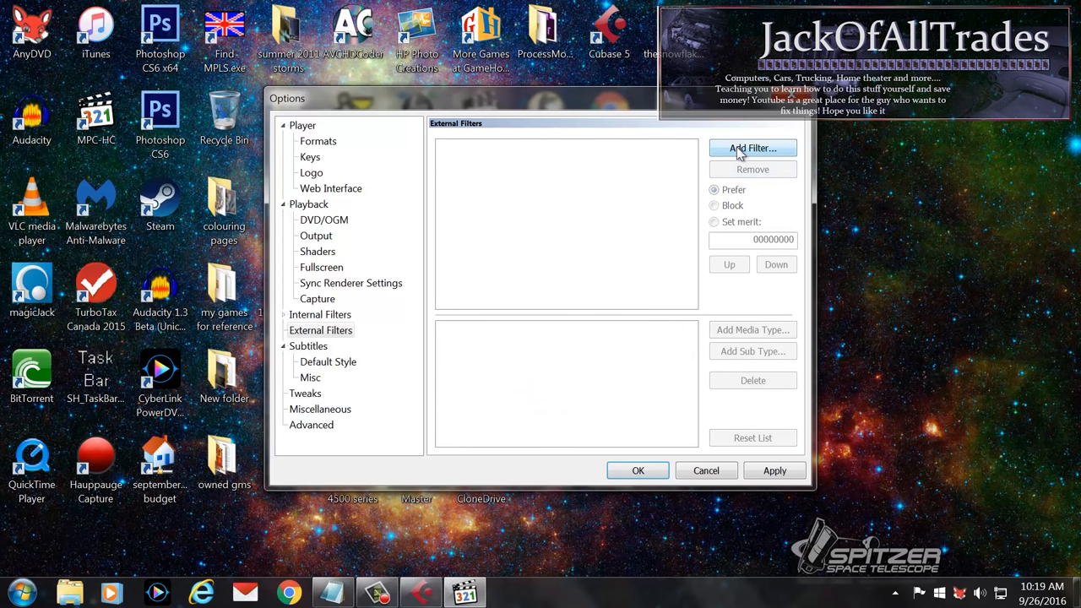
pyautogui.click(752, 149)
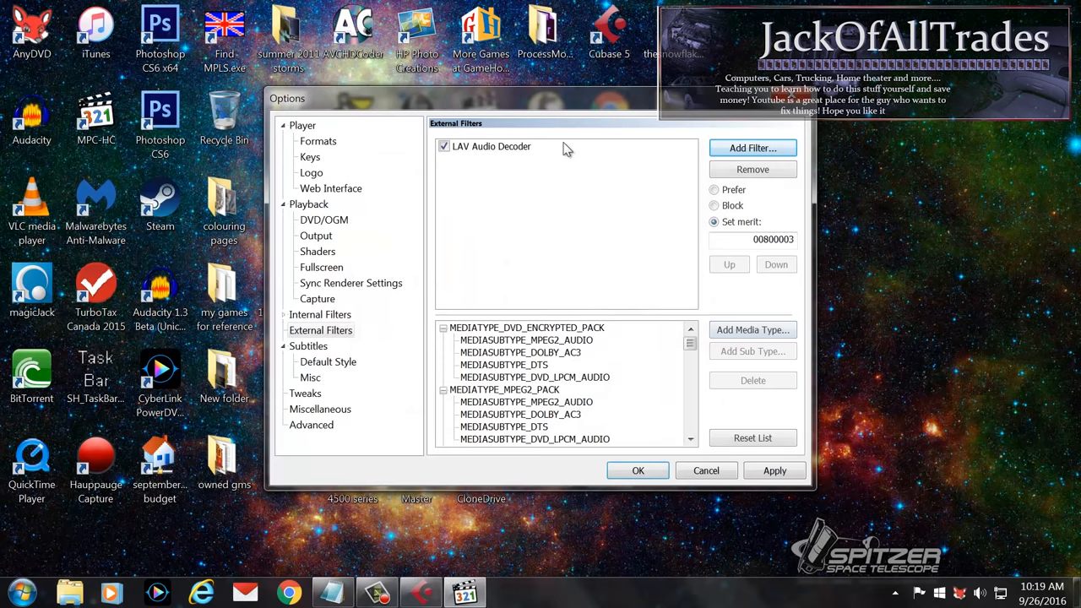
pyautogui.click(490, 145)
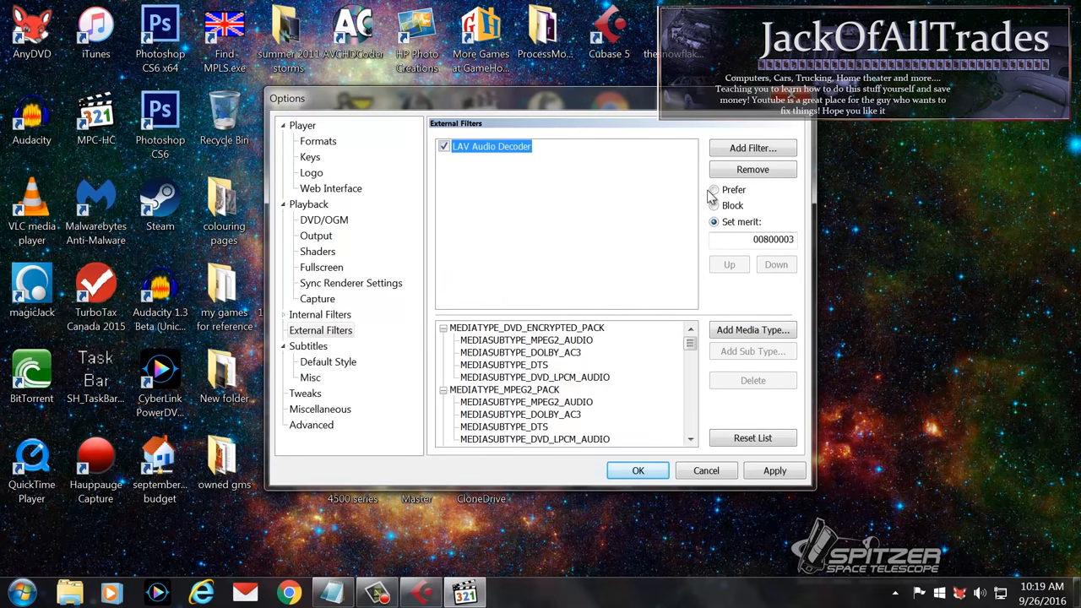
pyautogui.click(712, 189)
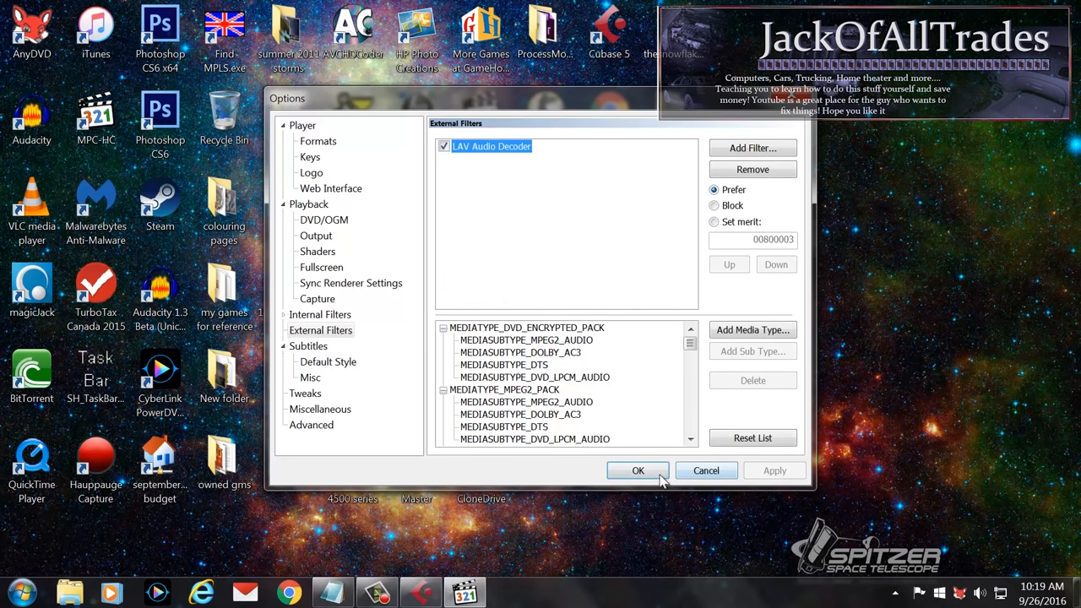
pyautogui.click(639, 470)
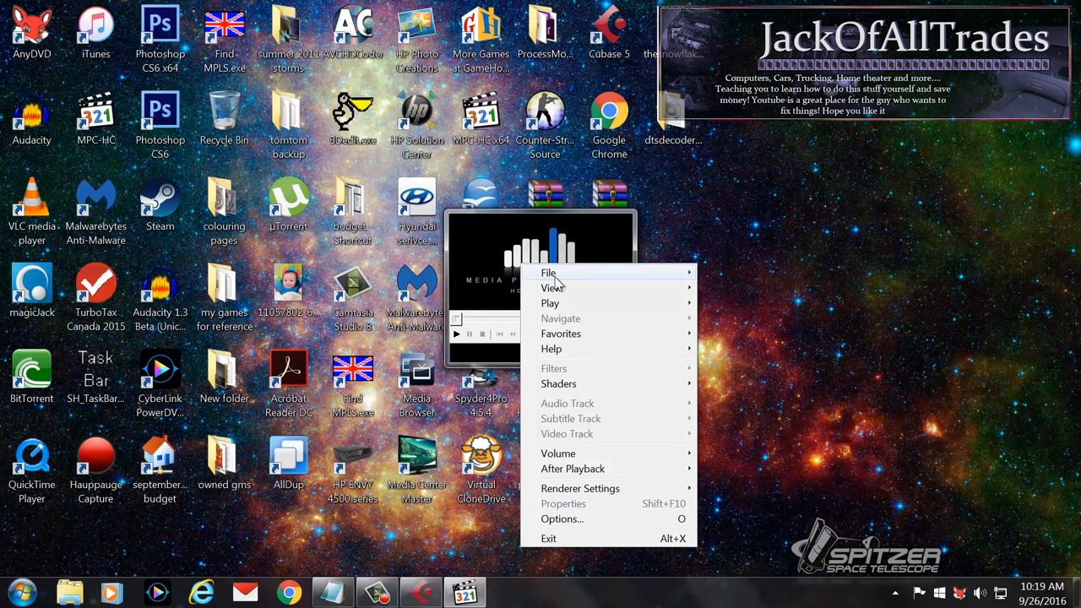
# - Load the 00000.m2ts stream from the disc's BDMV\STREAM folder for playback
pyautogui.click(735, 279)
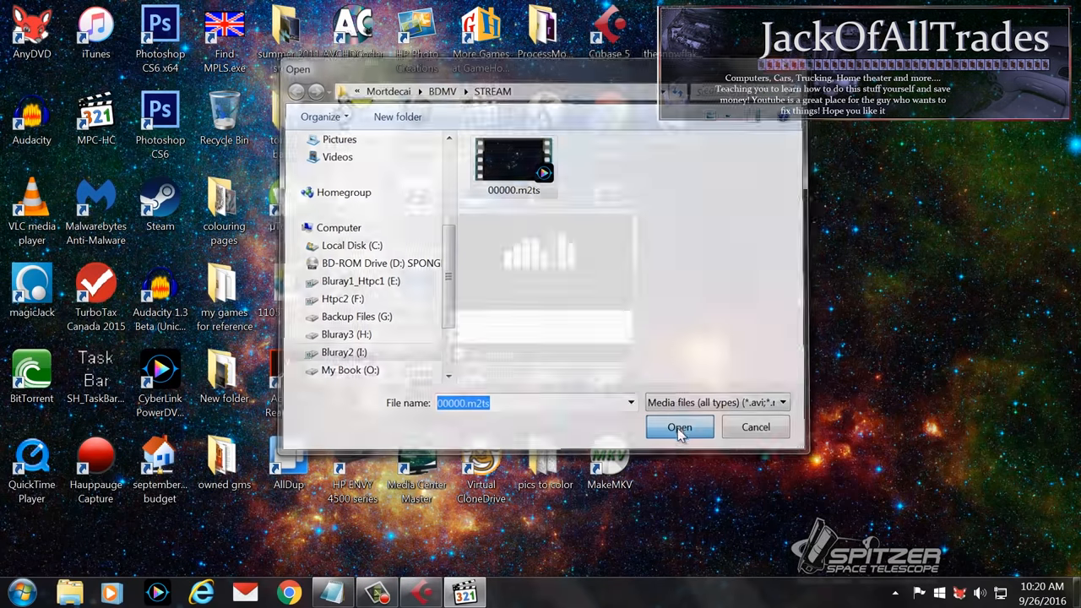
pyautogui.click(679, 426)
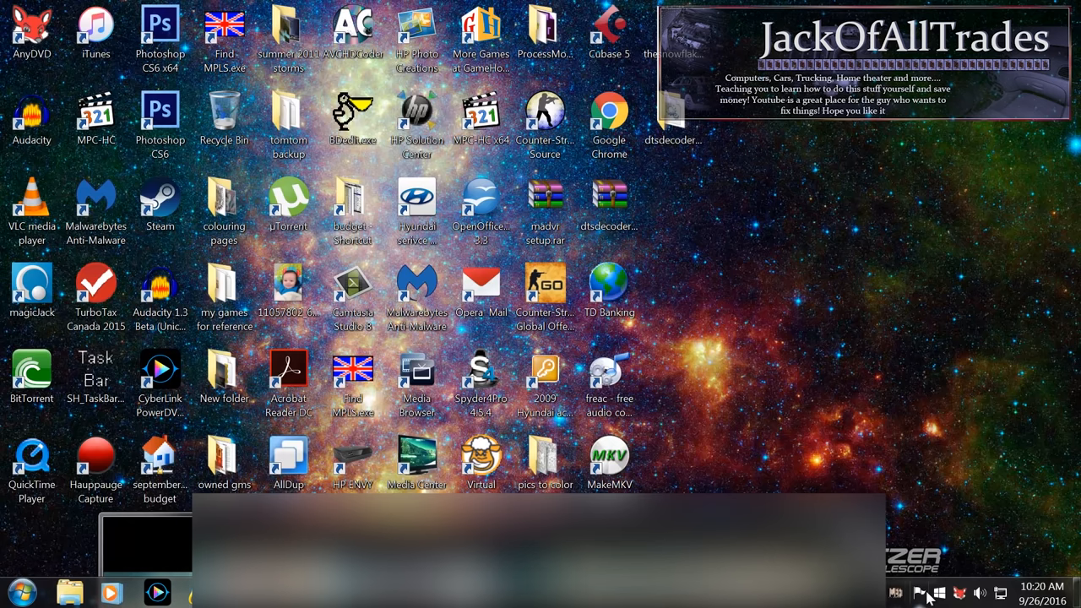
# - View ffdshow audio decoder info showing uncompressed PCM 7.1, 48000 Hz input and PCM 7.1 output
pyautogui.click(896, 591)
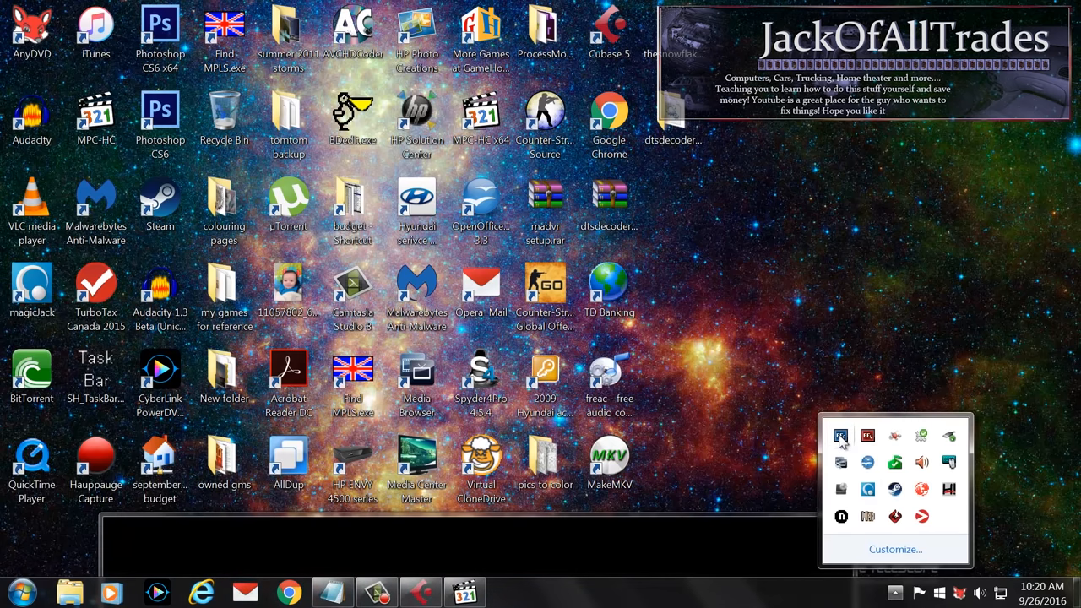
pyautogui.moveTo(841, 436)
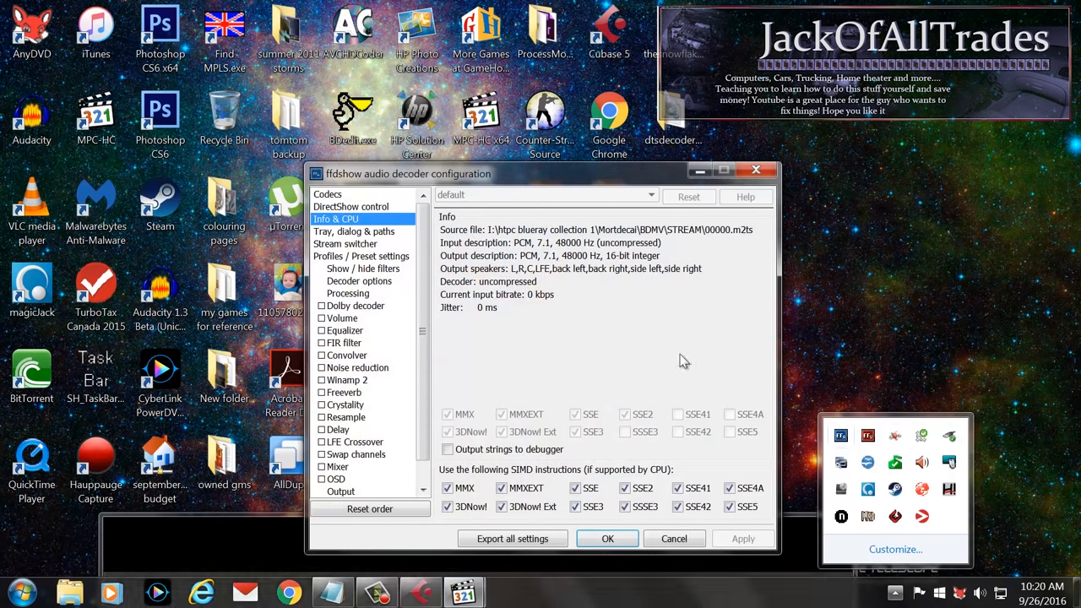
pyautogui.moveTo(588, 290)
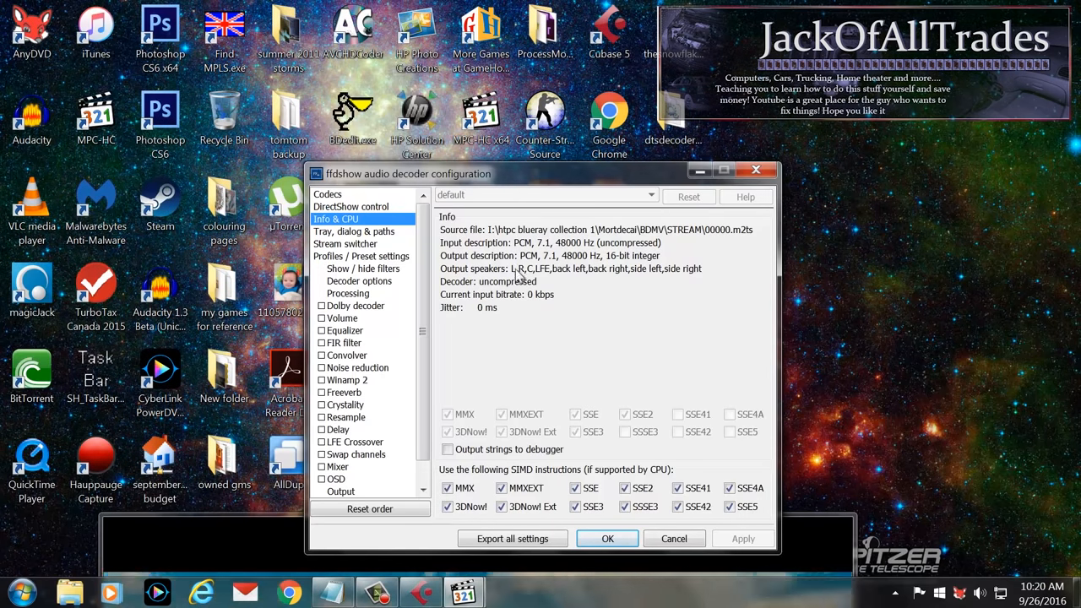
pyautogui.moveTo(660, 279)
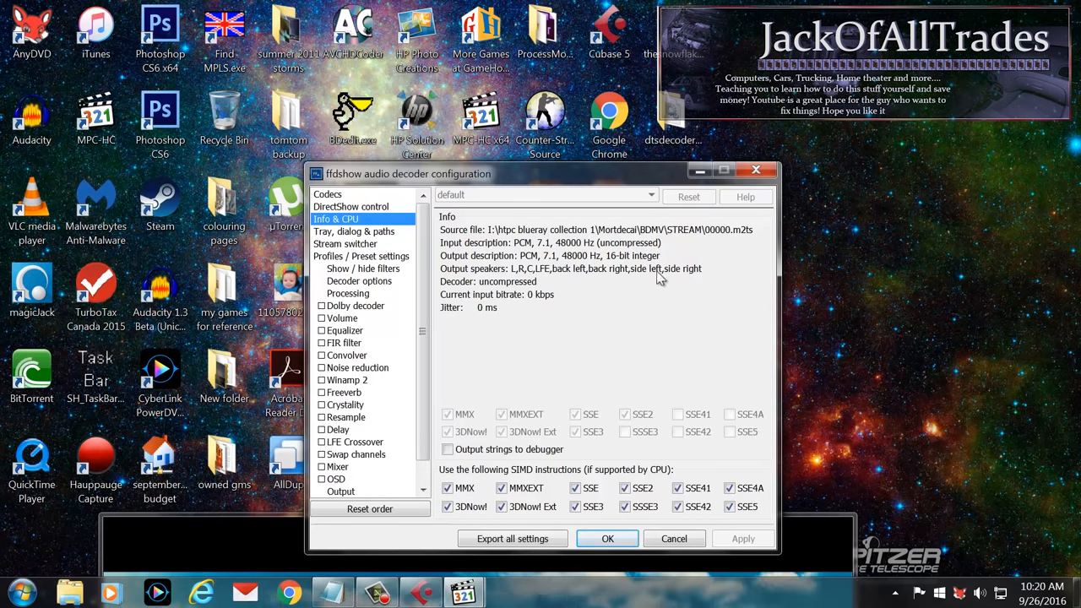
pyautogui.moveTo(503, 374)
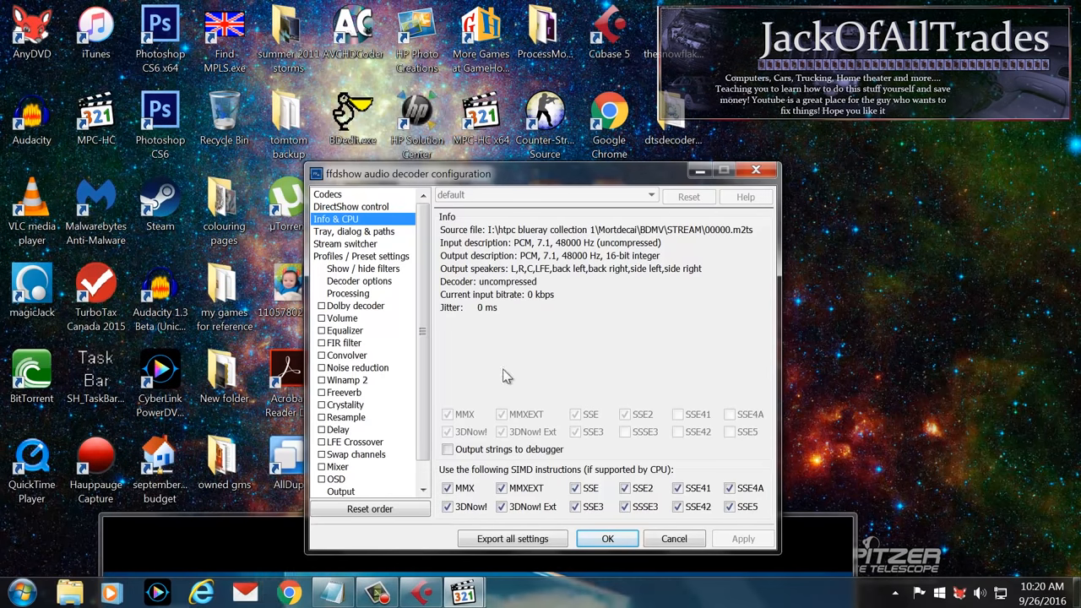
pyautogui.scroll(-3)
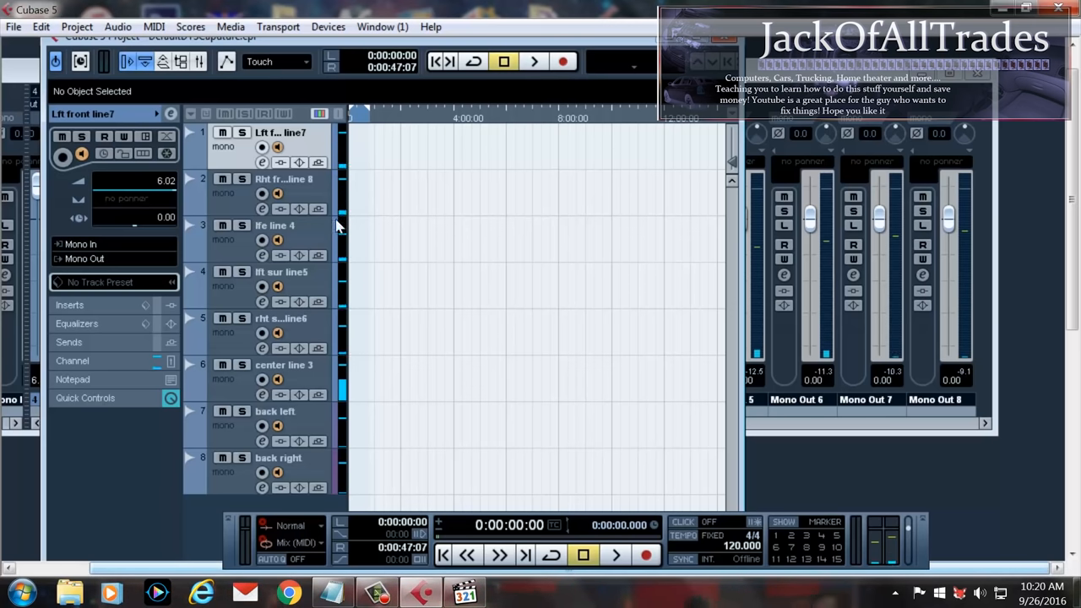
# - Inspect the back right and rht sur tracks, then show all eight surround channels in the full mixer
pyautogui.click(277, 458)
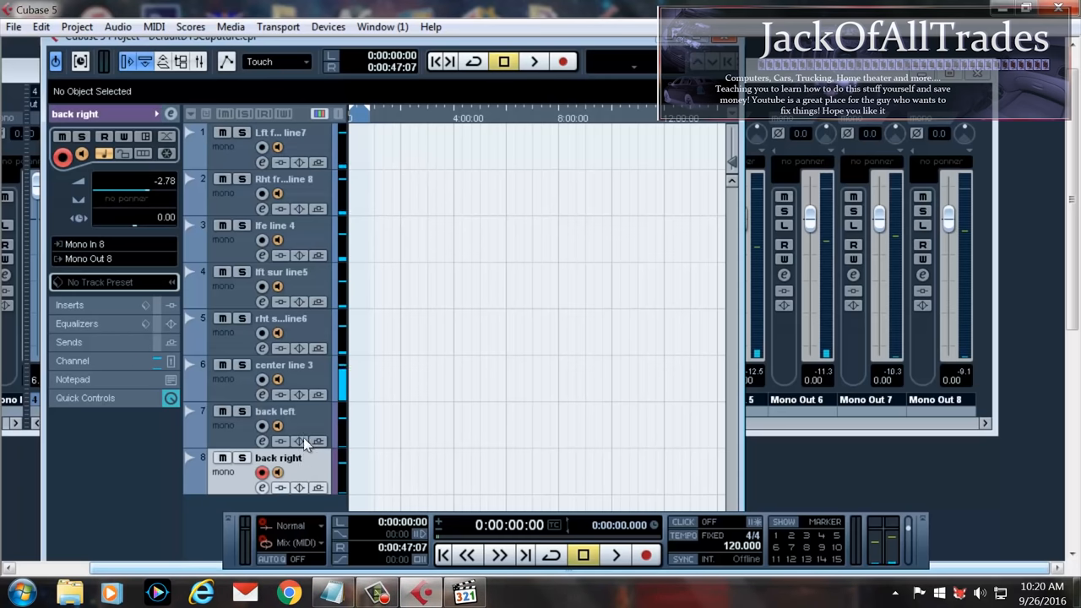
pyautogui.click(279, 318)
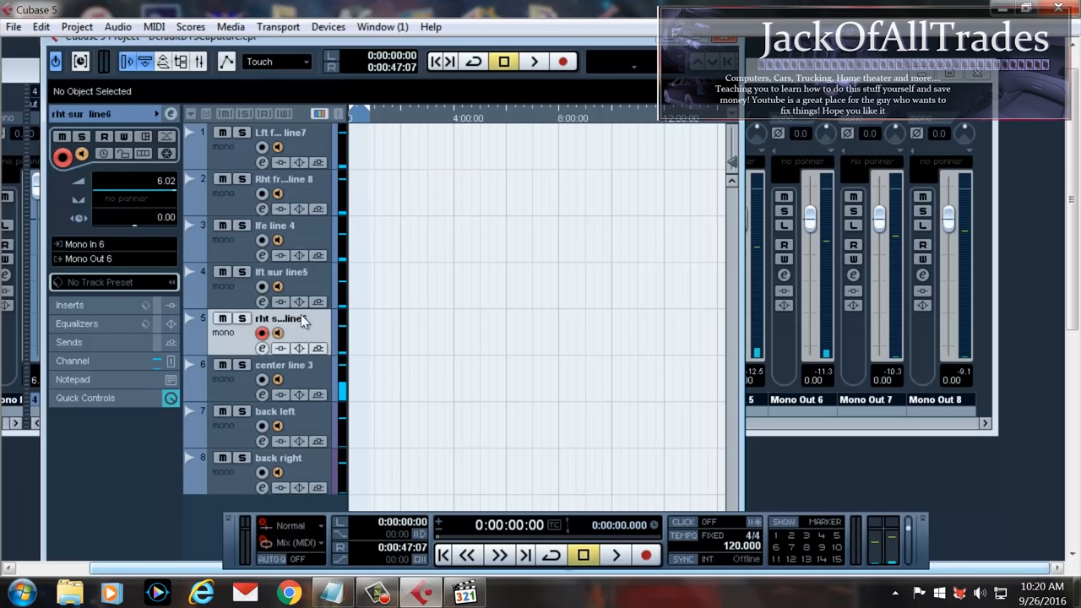
pyautogui.click(262, 192)
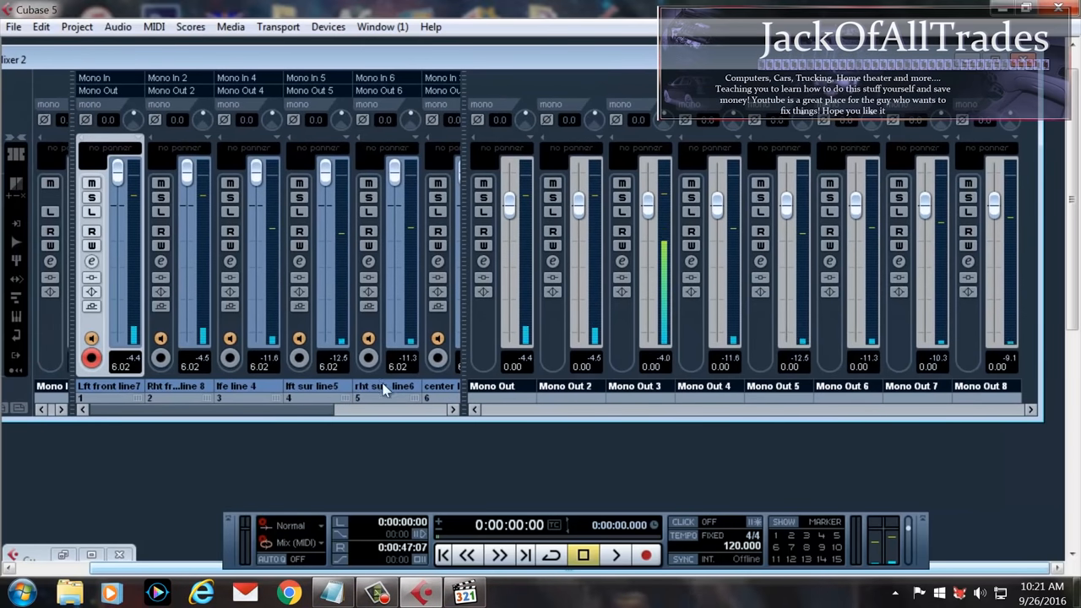
pyautogui.moveTo(311, 422)
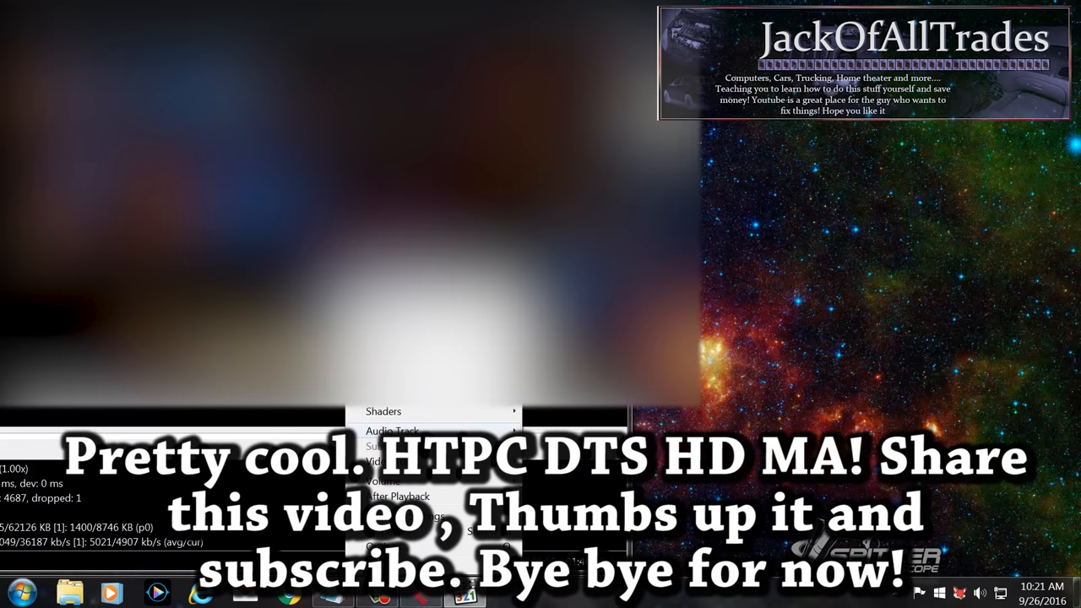
# - Bring the playing MPC-HC back to front with its context menu open
pyautogui.click(392, 431)
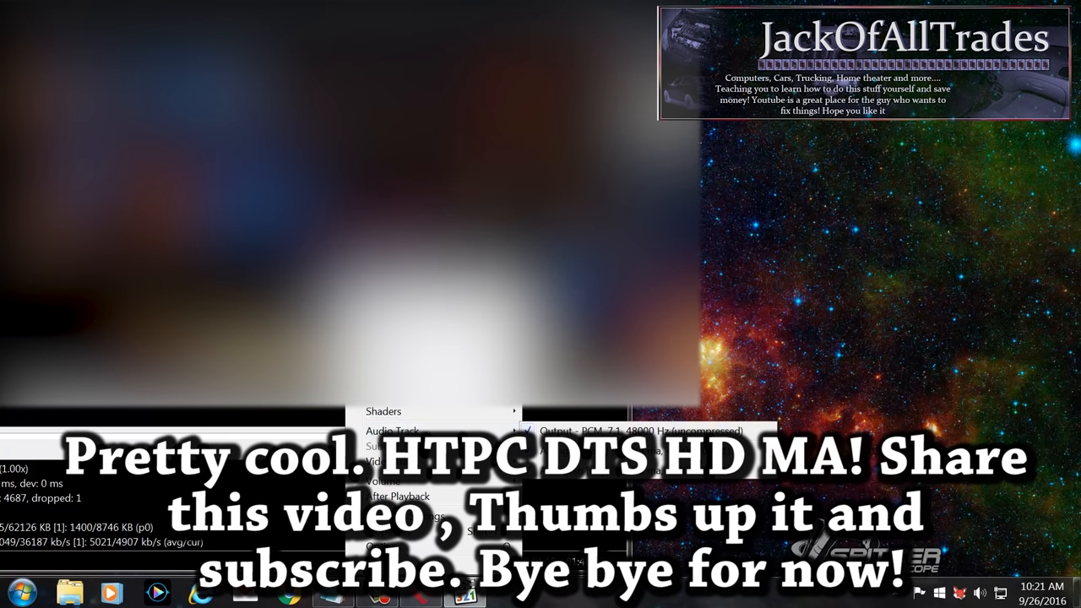